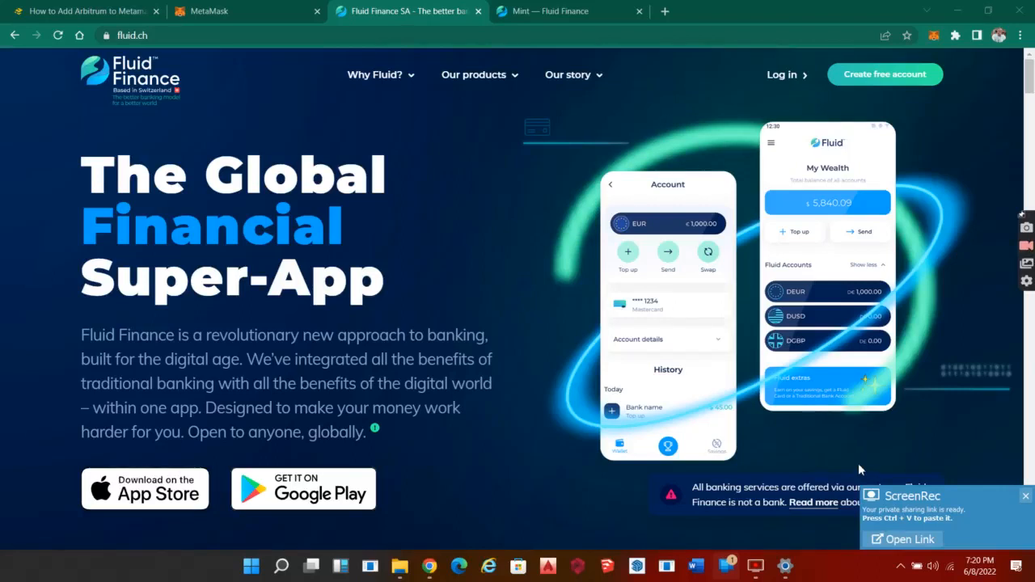
# Show the Fluid Finance wallet overview with €27.99 total and DUSD, DEUR, DGBP balances
pyautogui.click(1019, 495)
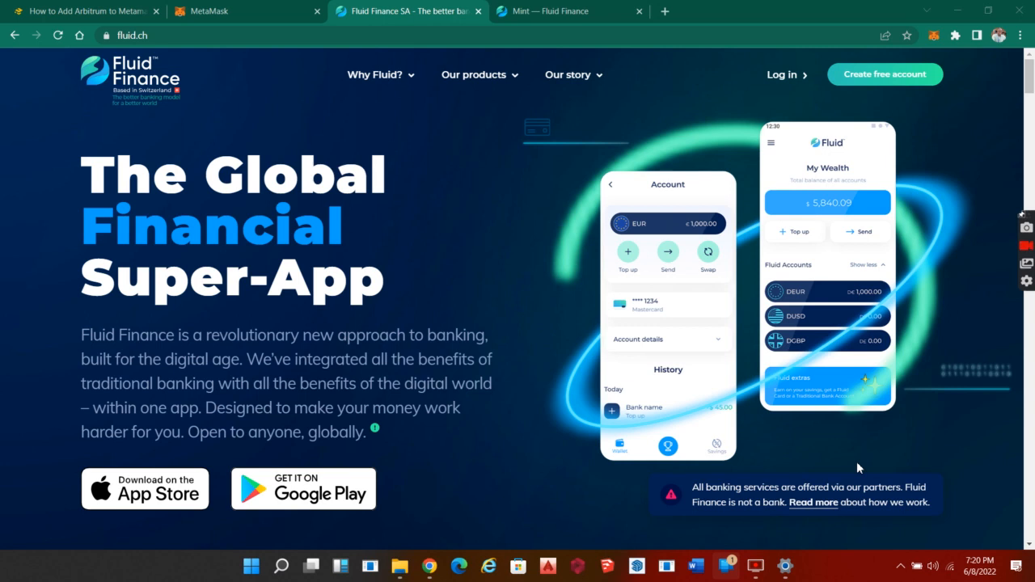
pyautogui.moveTo(576, 233)
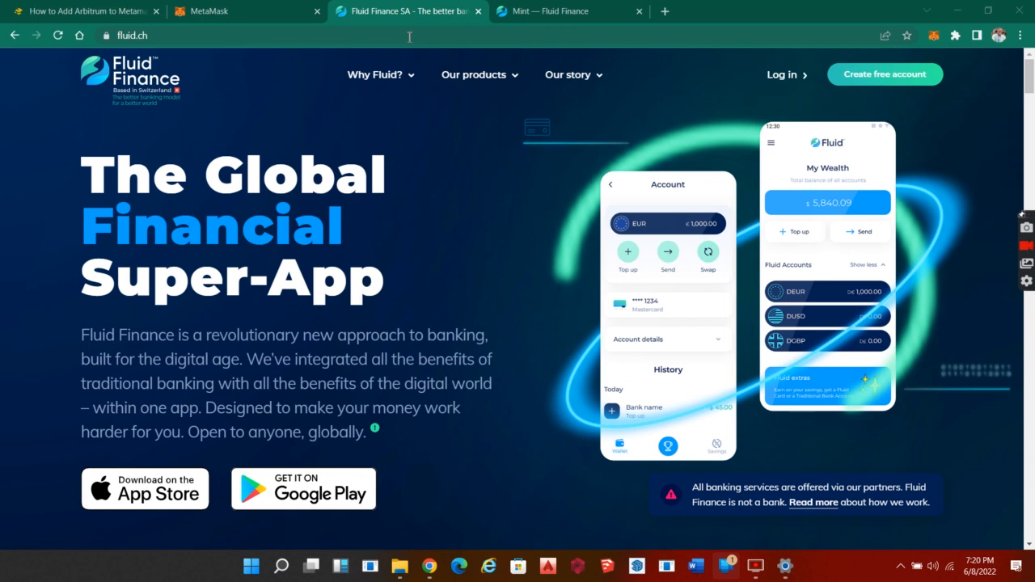
pyautogui.moveTo(863, 81)
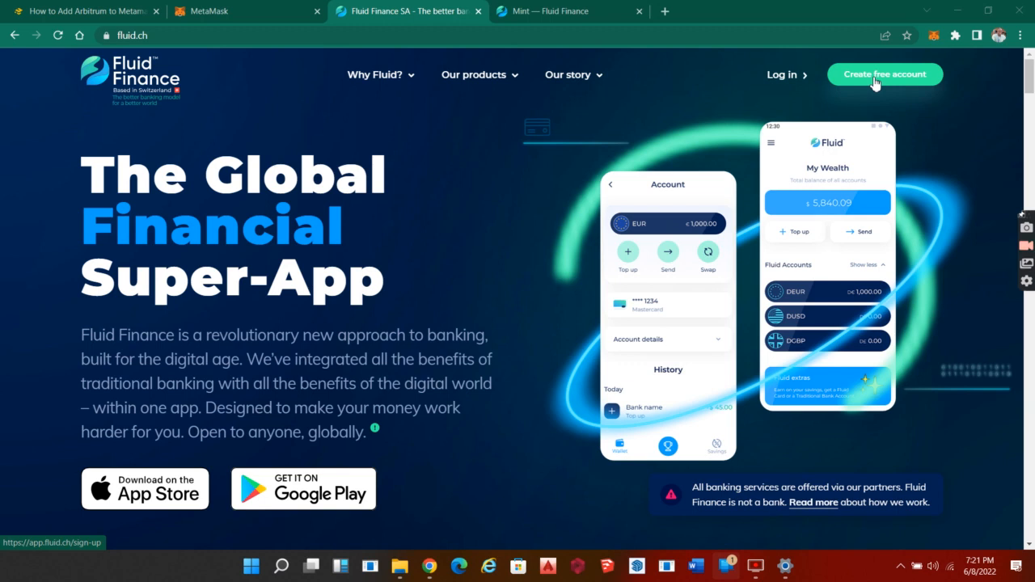
pyautogui.moveTo(822, 143)
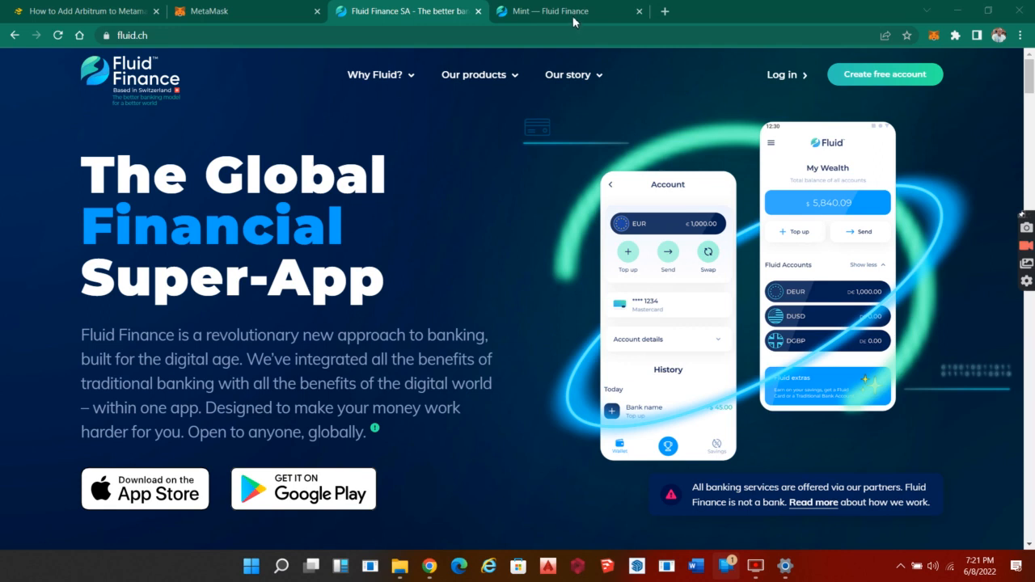
pyautogui.click(566, 12)
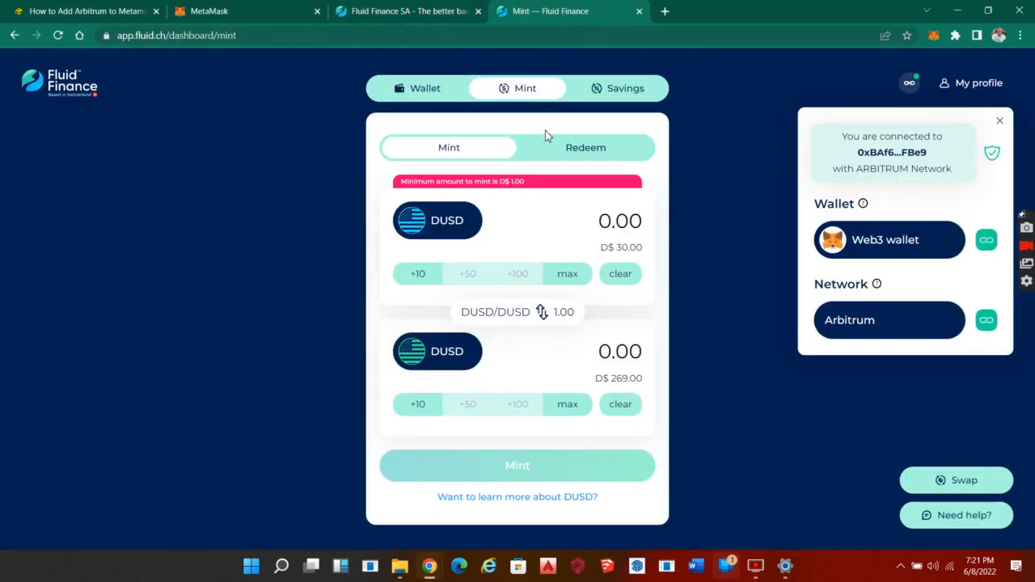
pyautogui.moveTo(421, 95)
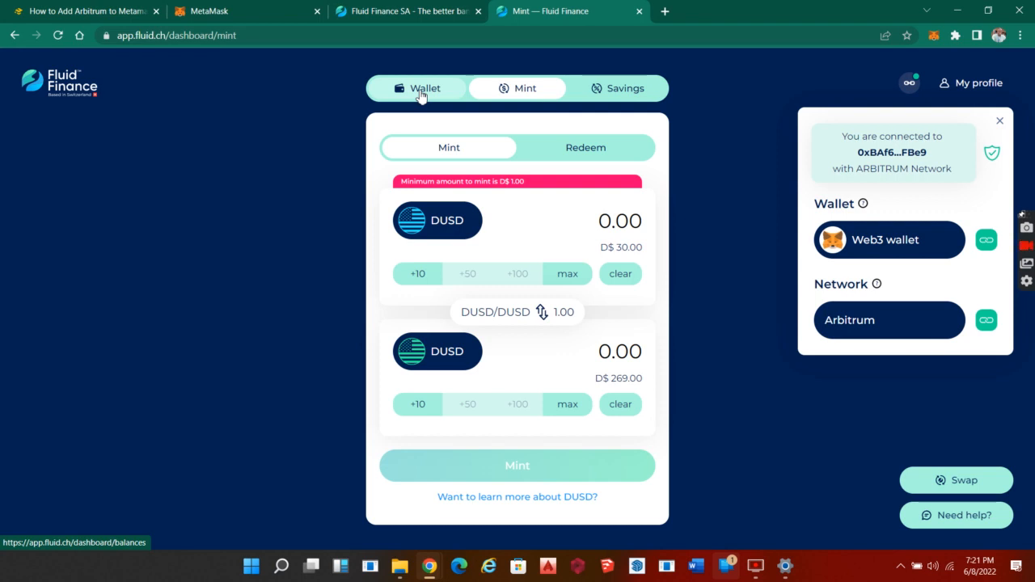
pyautogui.click(419, 87)
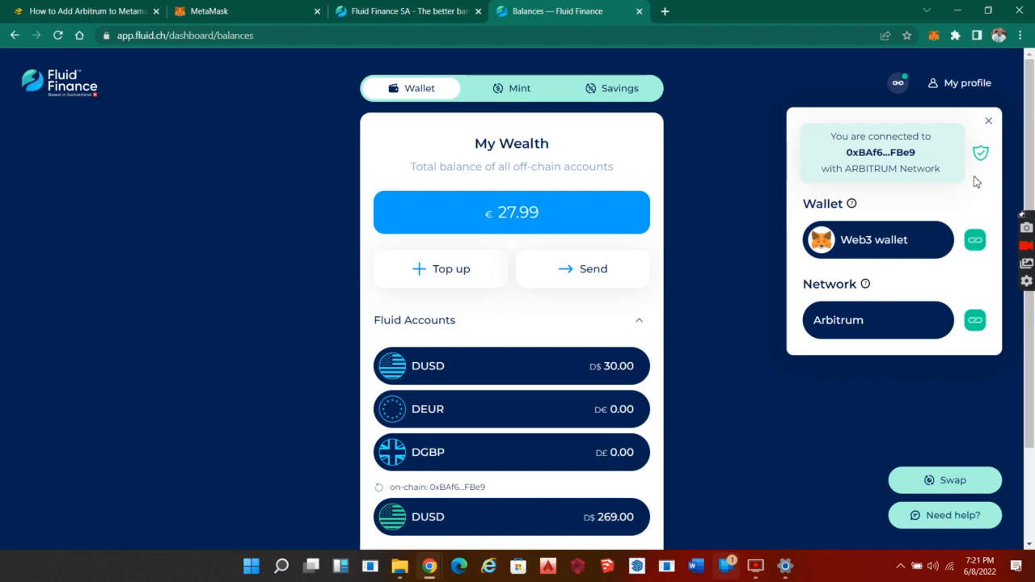
pyautogui.moveTo(897, 179)
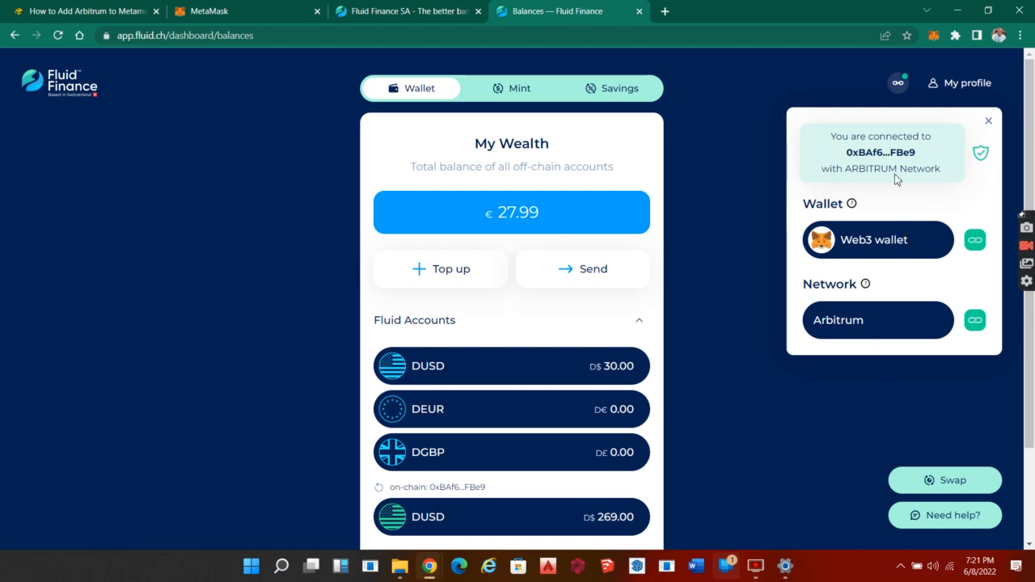
pyautogui.moveTo(897, 167)
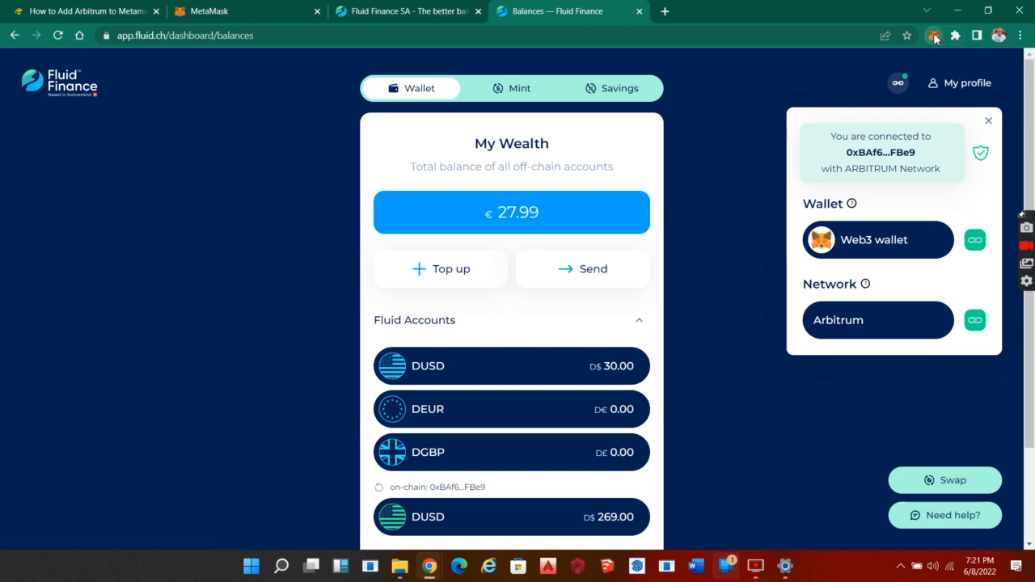
# Reach MetaMask's empty Add a network form via the network list
pyautogui.click(934, 33)
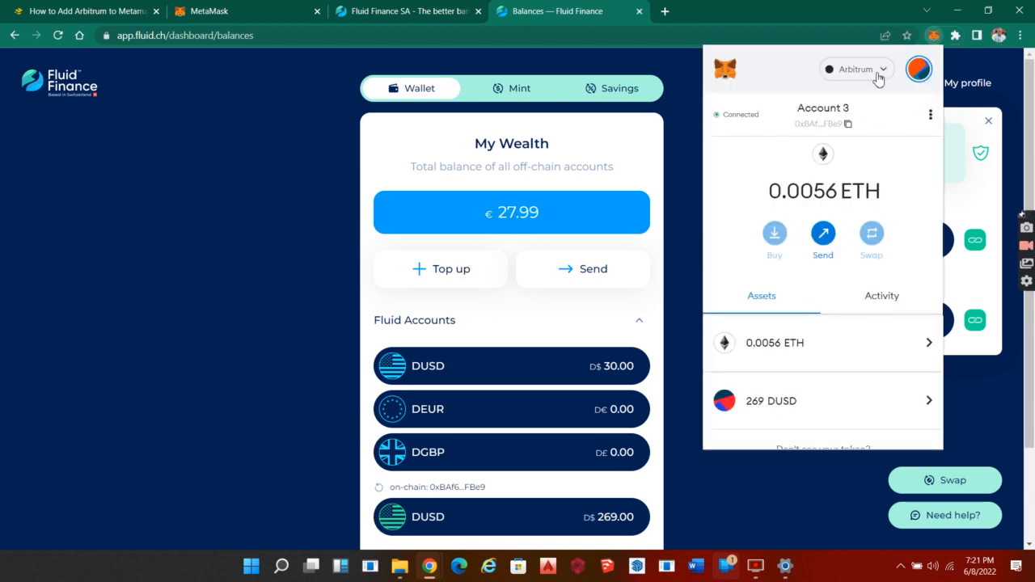
pyautogui.click(857, 68)
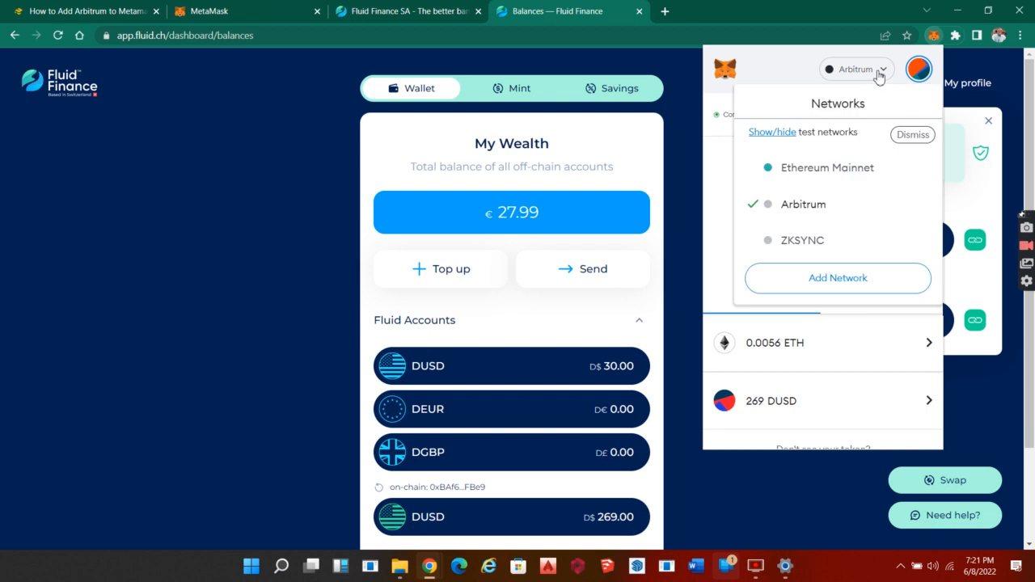
pyautogui.moveTo(807, 218)
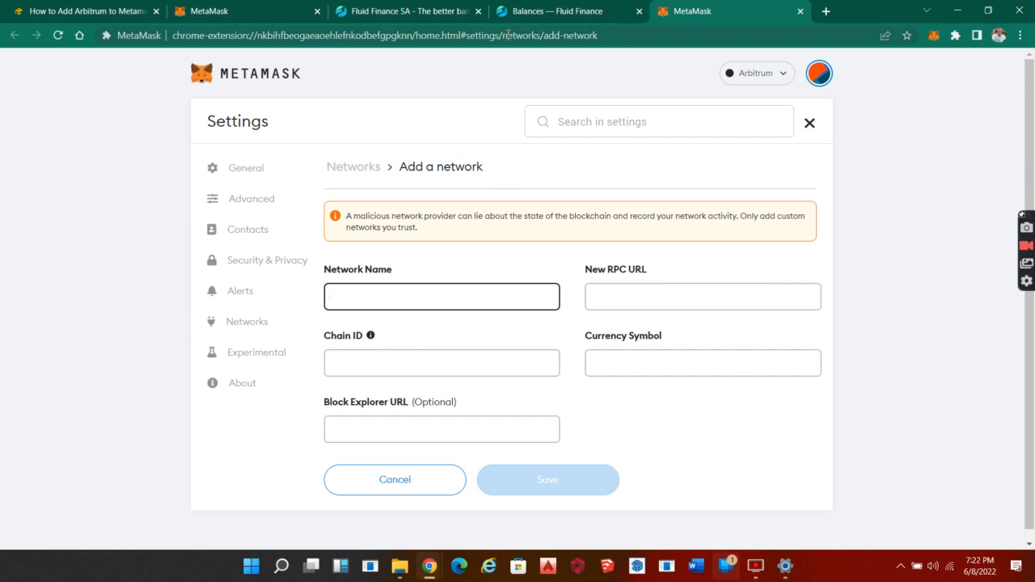
pyautogui.click(385, 36)
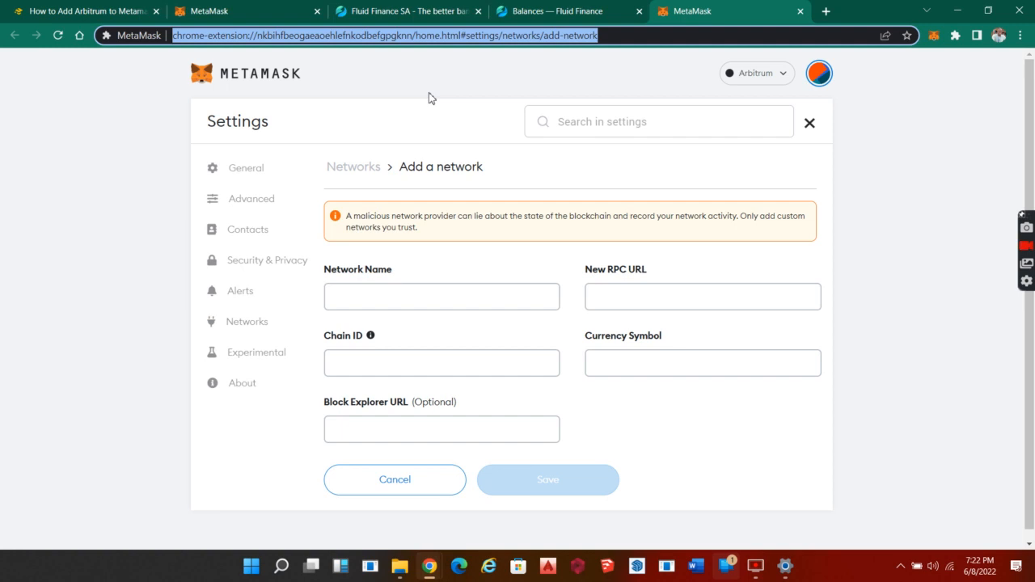
pyautogui.moveTo(365, 80)
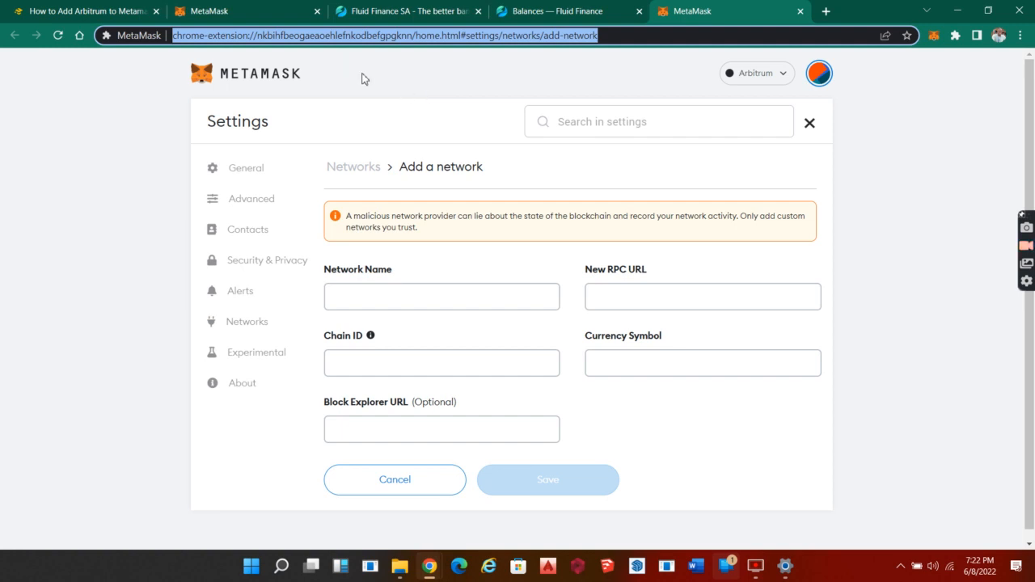
# Review the Binance Academy guide's Arbitrum One settings: chain ID 42161, ETH, Arbiscan
pyautogui.click(89, 13)
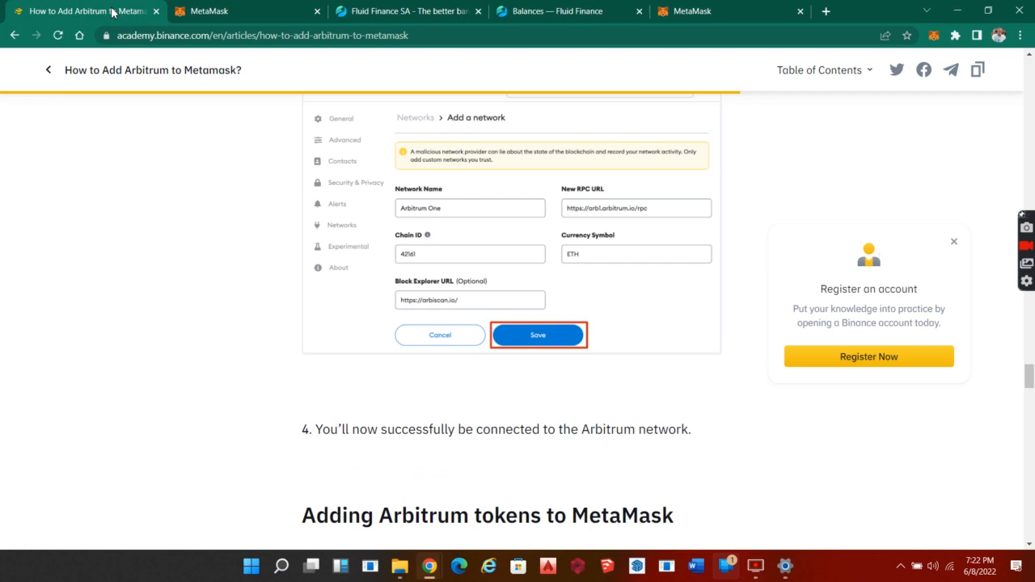
pyautogui.moveTo(446, 218)
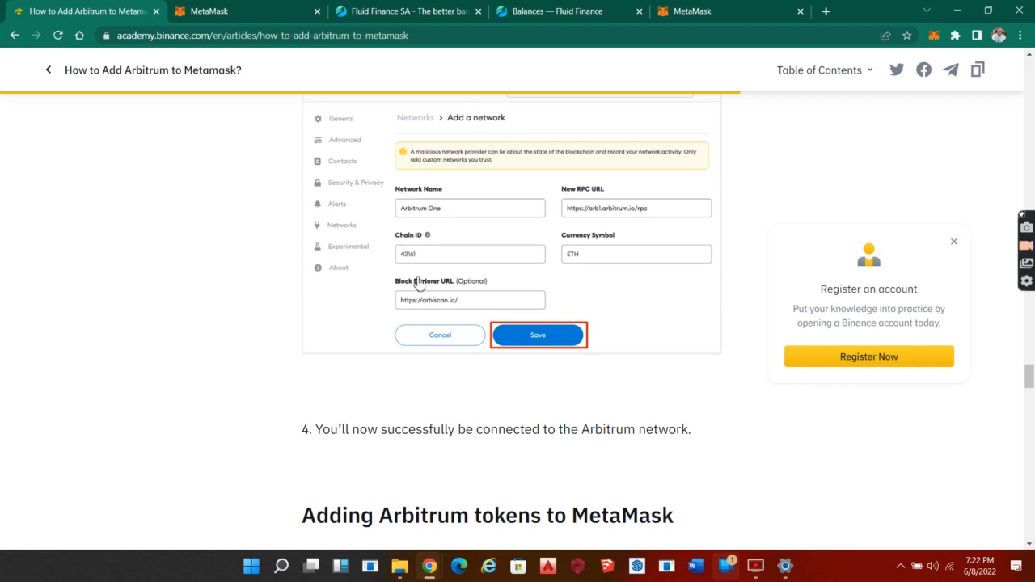
pyautogui.moveTo(443, 284)
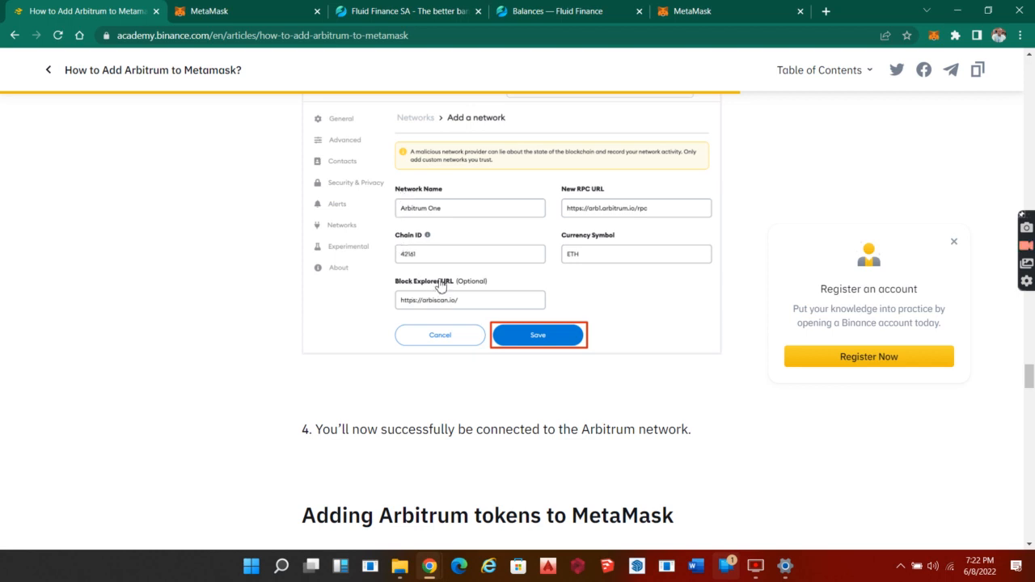
pyautogui.moveTo(466, 214)
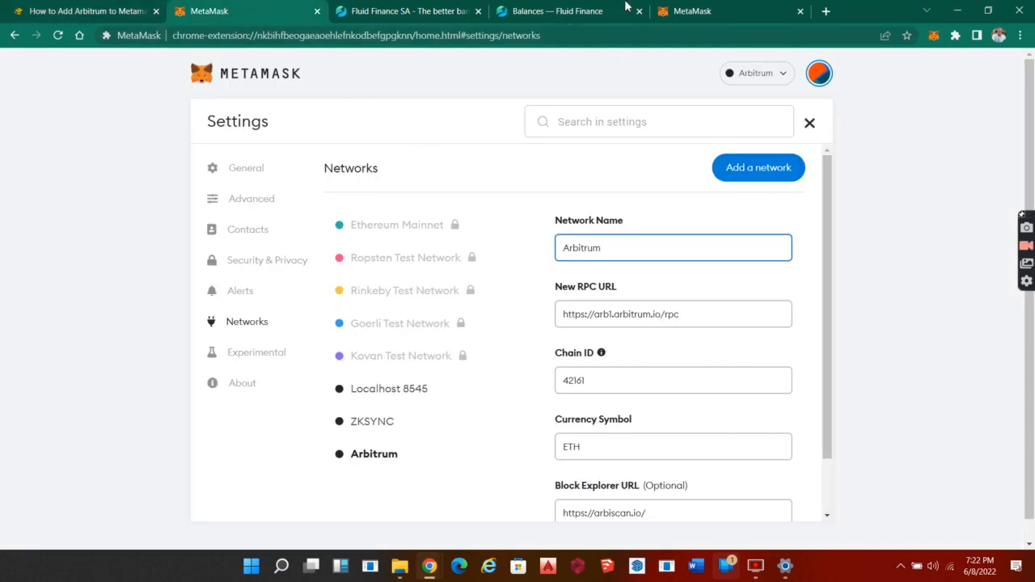
# Return to MetaMask's blank Add a network form for the Arbitrum details
pyautogui.click(756, 166)
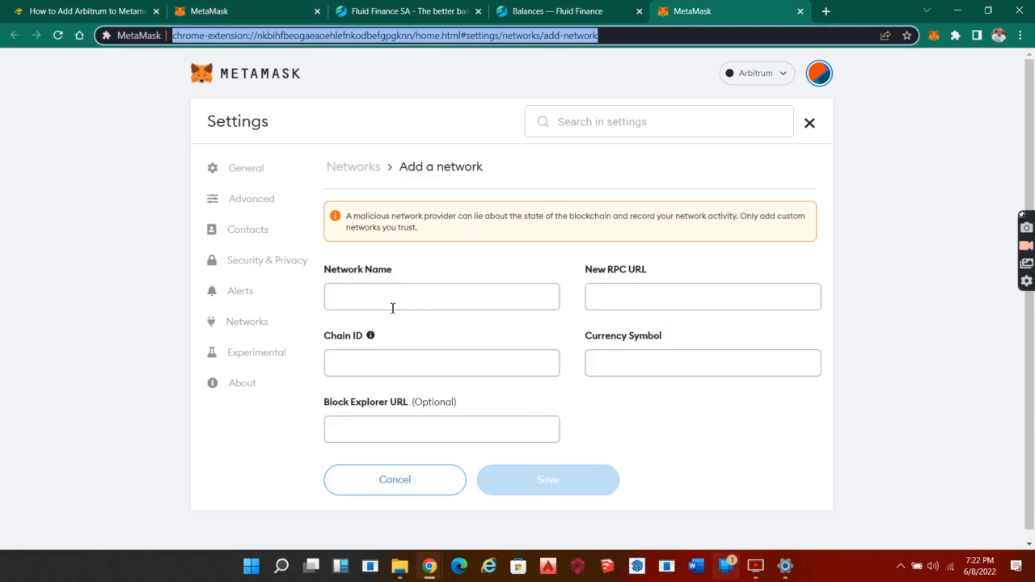
pyautogui.moveTo(388, 307)
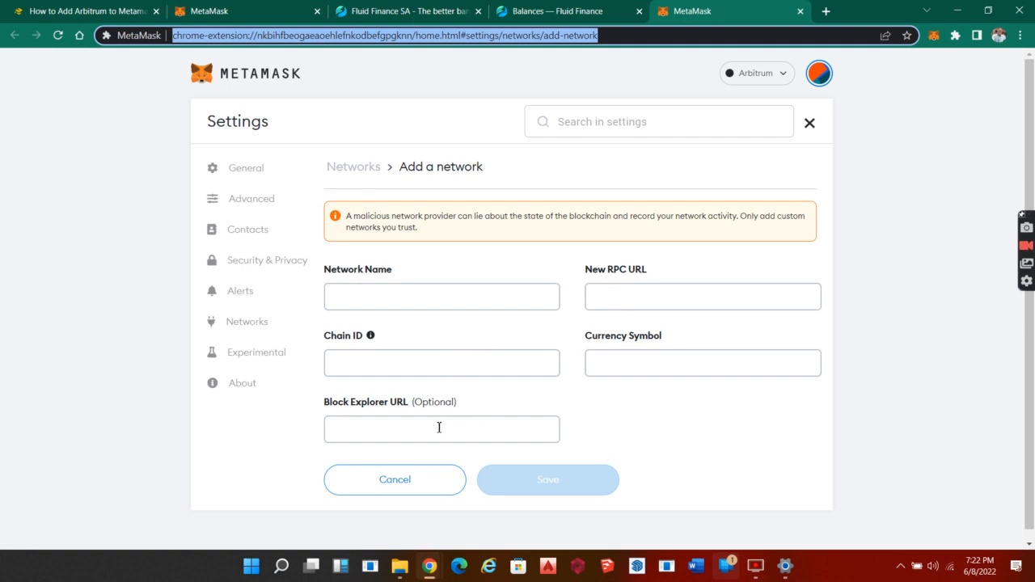
pyautogui.moveTo(550, 491)
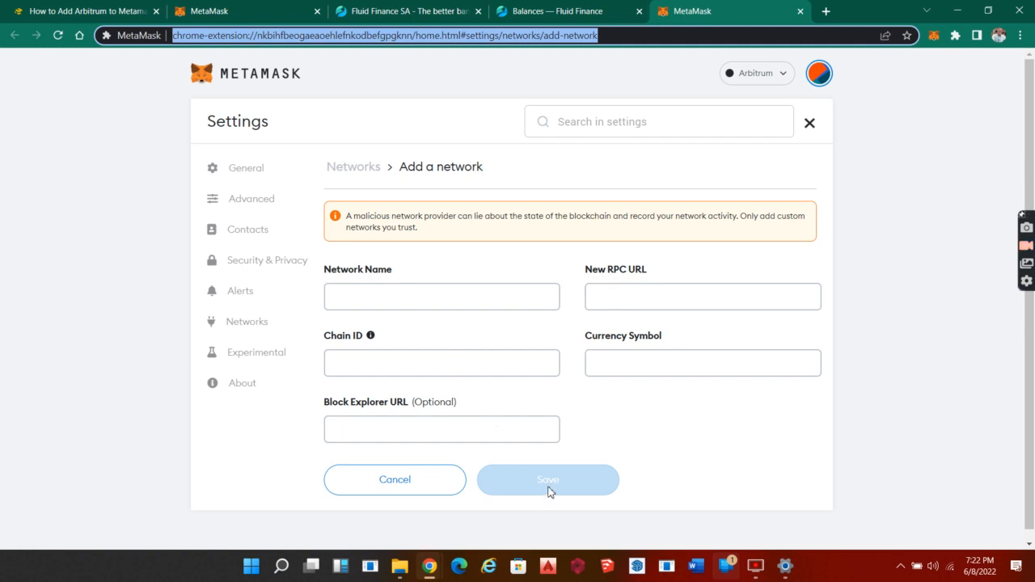
pyautogui.moveTo(543, 486)
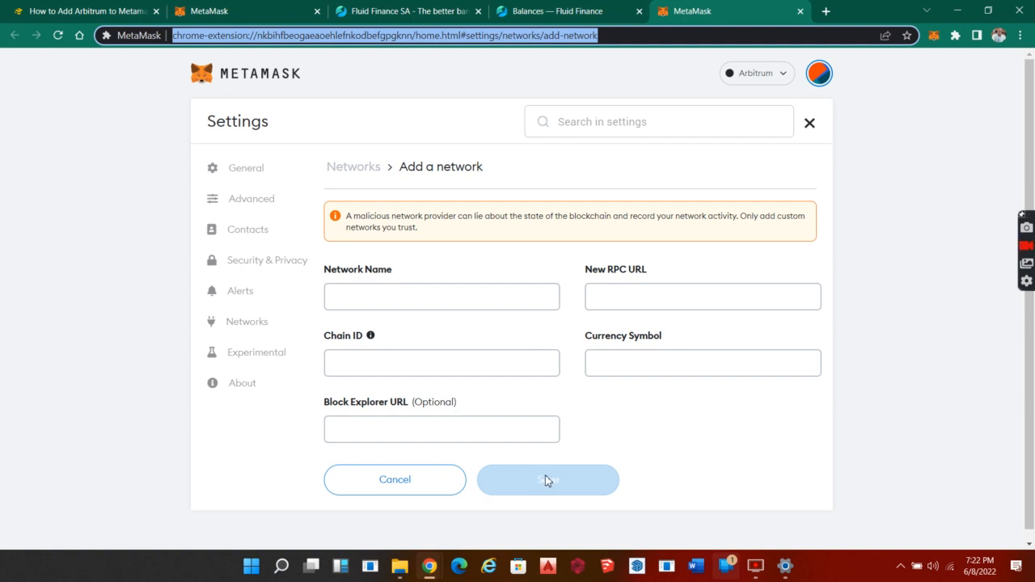
pyautogui.moveTo(546, 11)
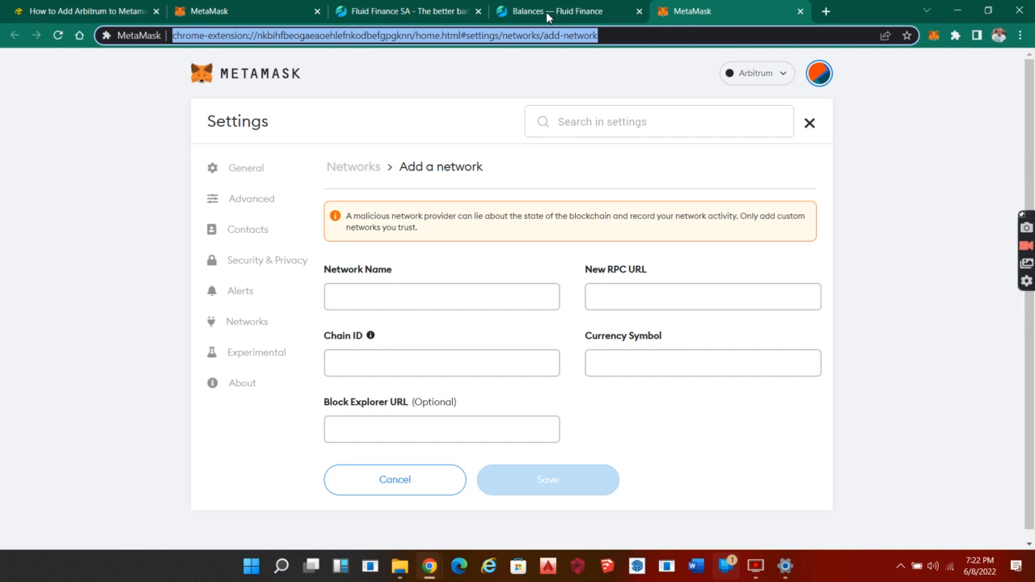
# With Arbitrum selected in MetaMask, load Fluid Finance's Mint page
pyautogui.click(553, 11)
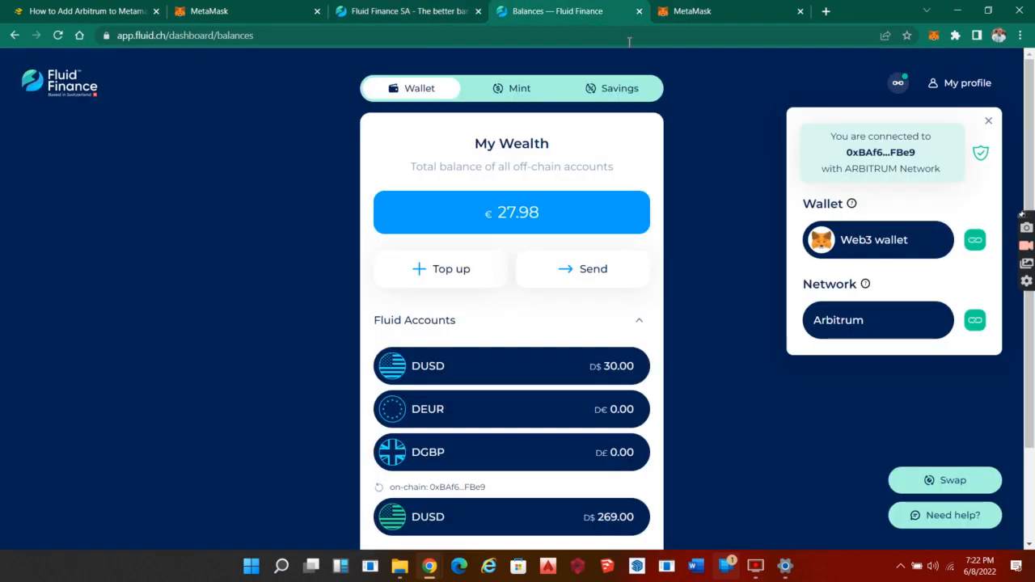
pyautogui.moveTo(363, 136)
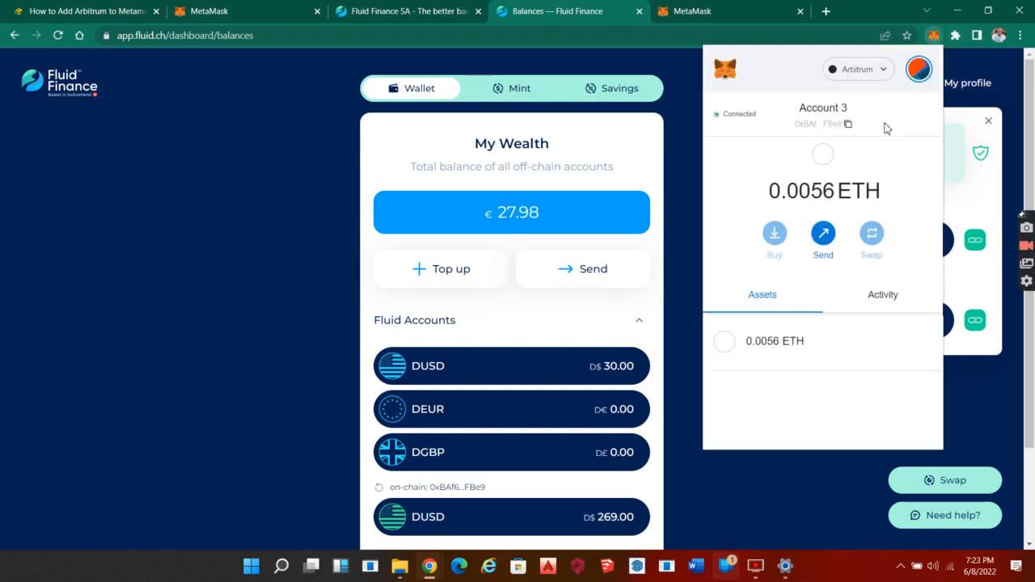
pyautogui.click(857, 68)
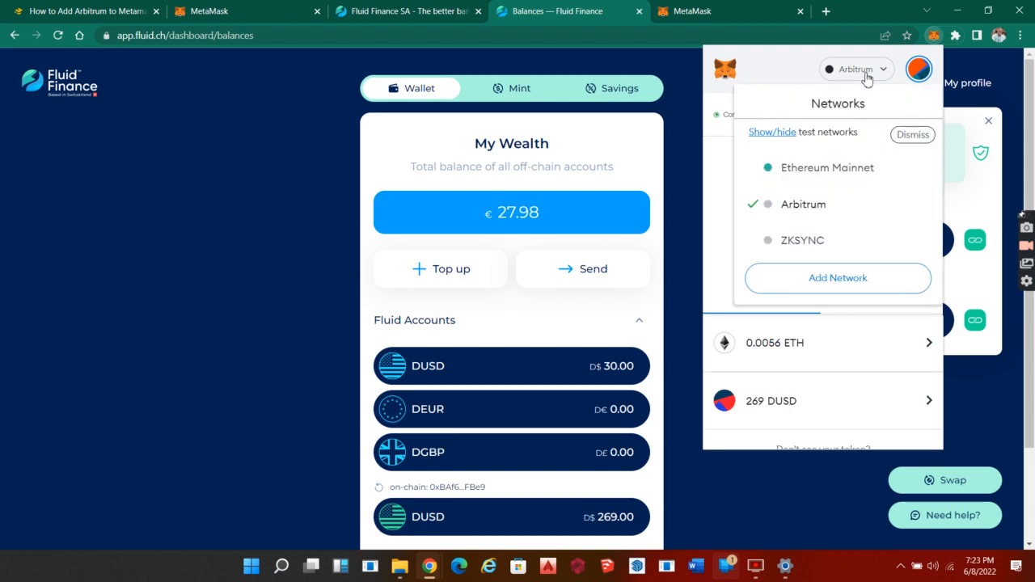
pyautogui.moveTo(867, 78)
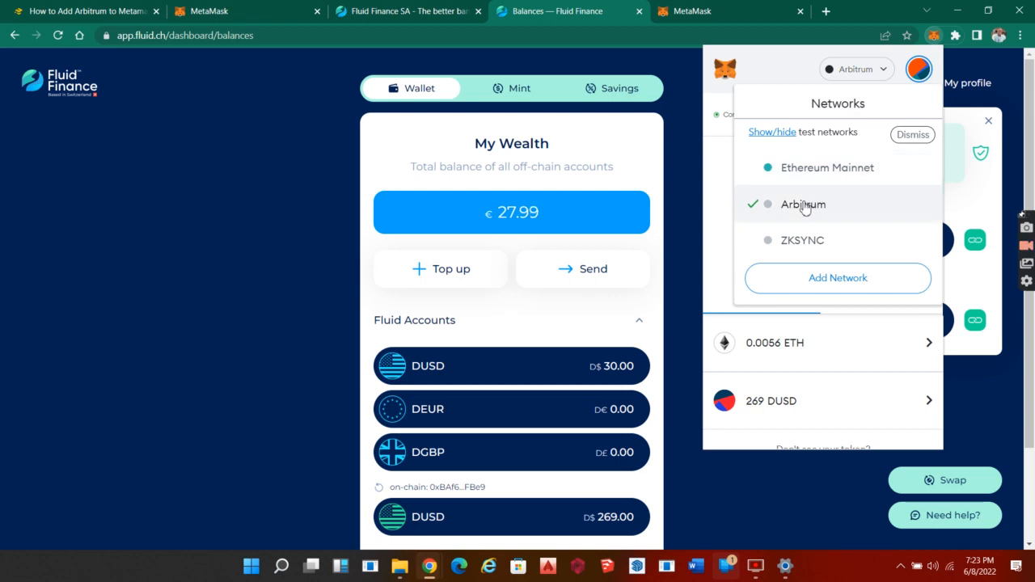
pyautogui.moveTo(690, 209)
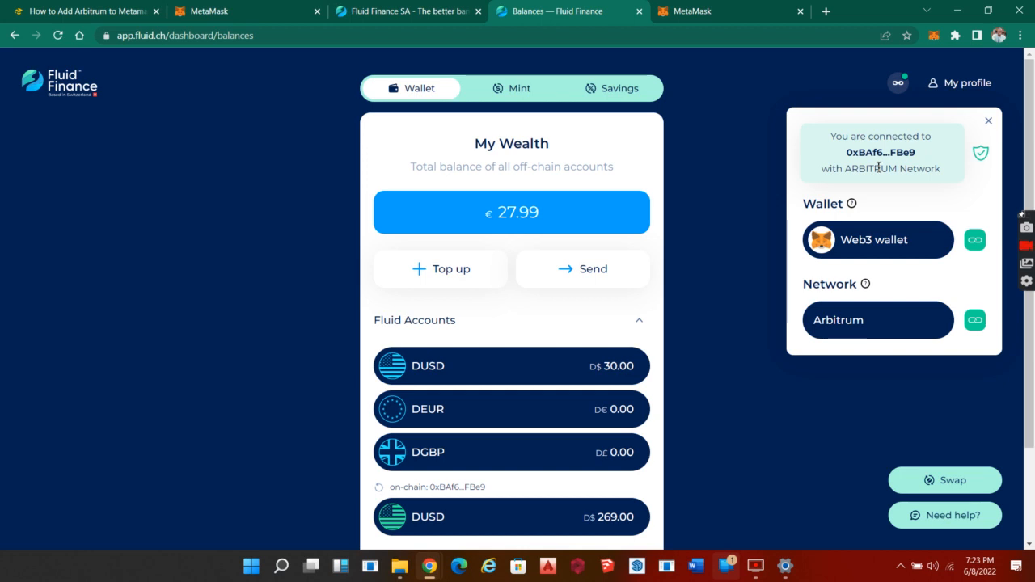
pyautogui.moveTo(934, 36)
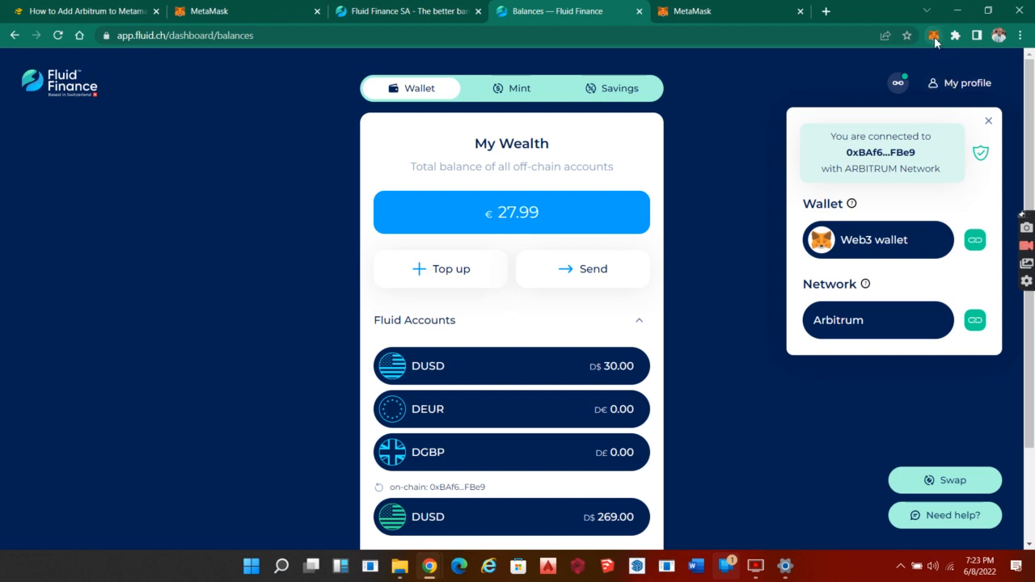
pyautogui.moveTo(935, 36)
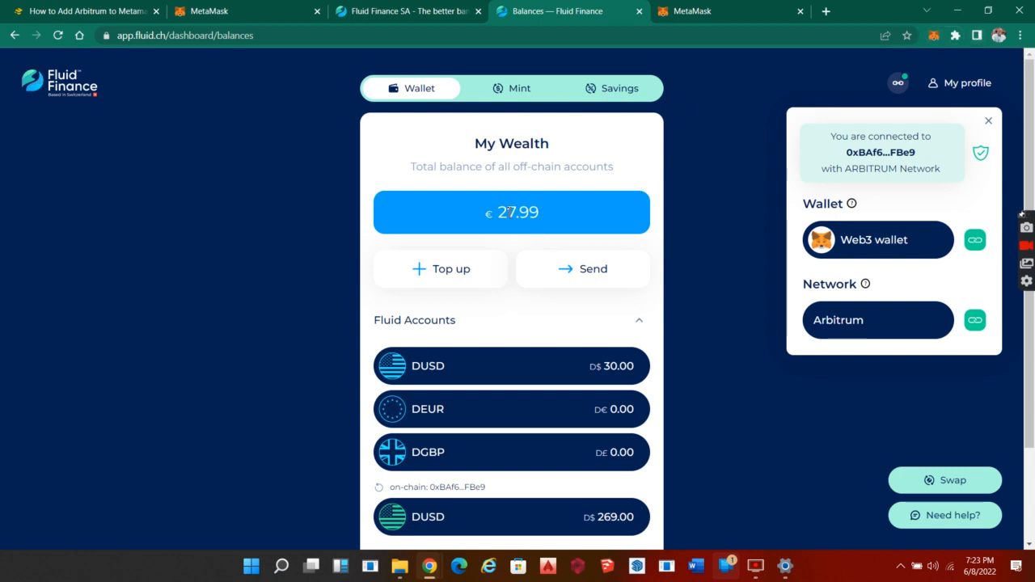
pyautogui.moveTo(508, 220)
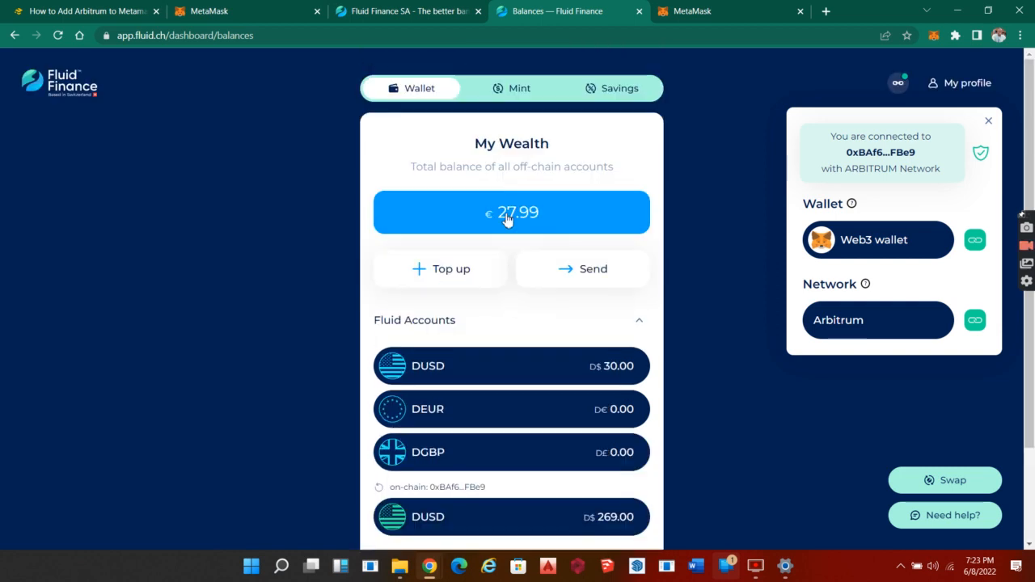
pyautogui.moveTo(520, 95)
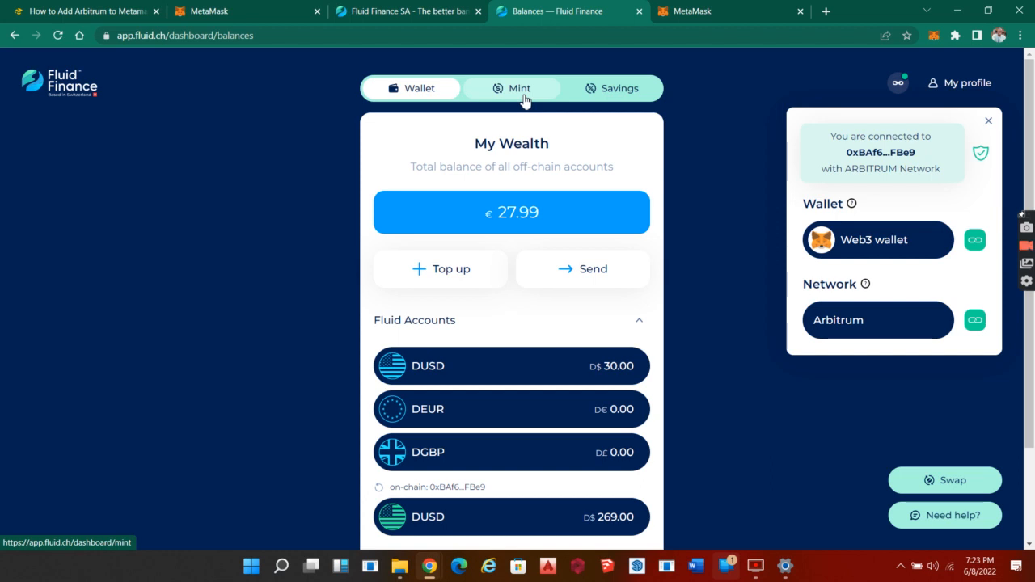
pyautogui.click(518, 87)
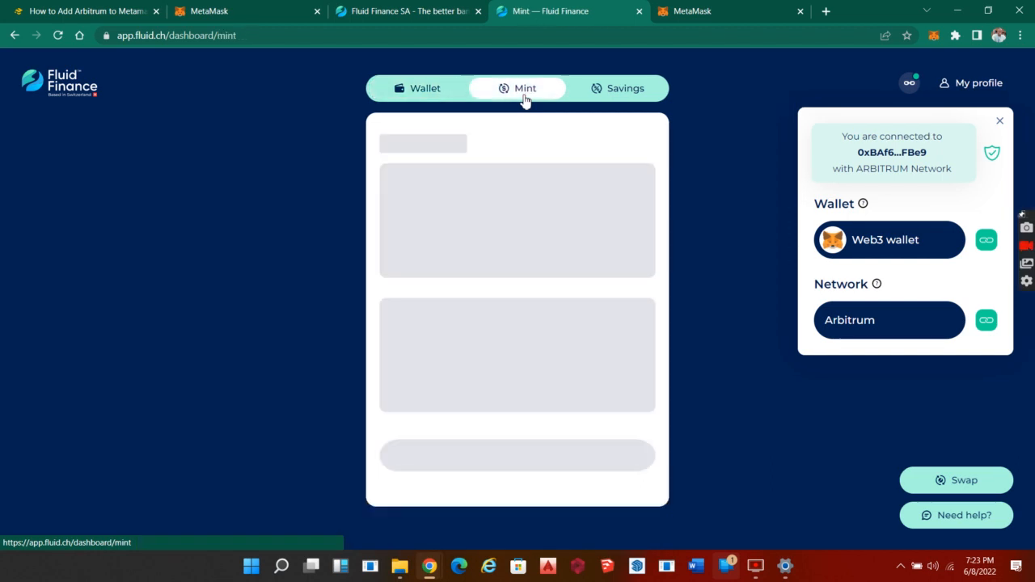
pyautogui.moveTo(537, 122)
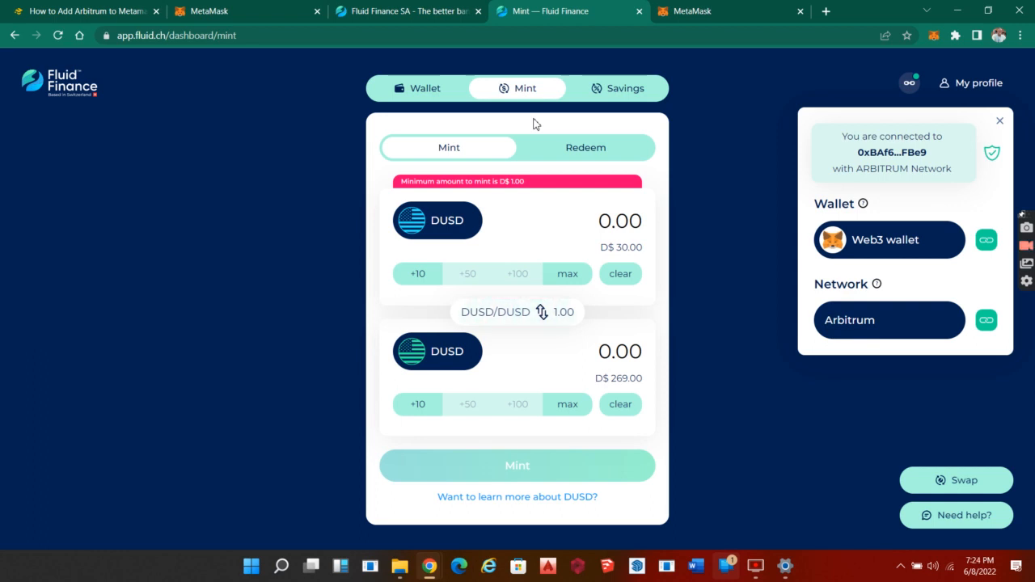
pyautogui.moveTo(563, 120)
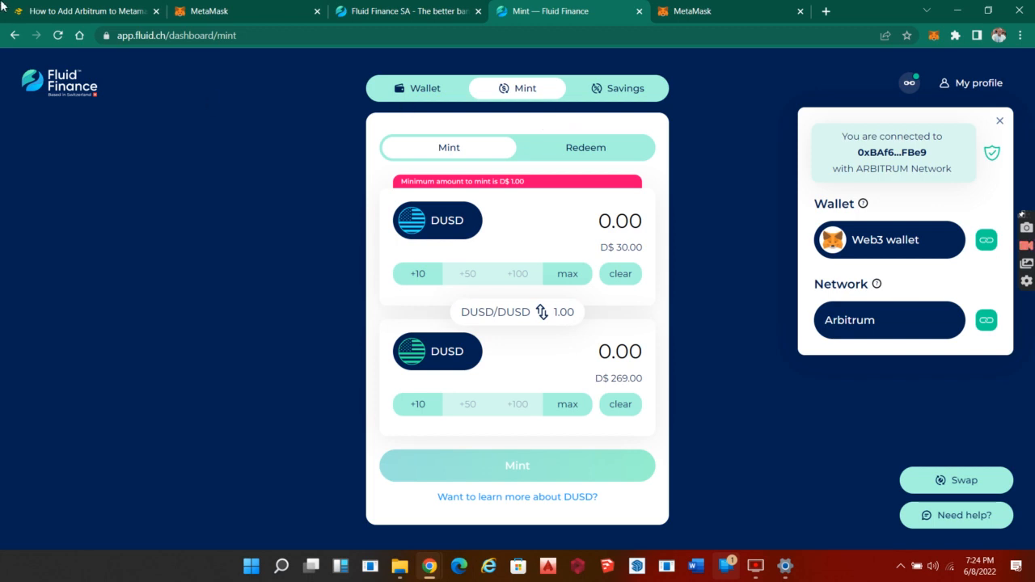
pyautogui.moveTo(81, 13)
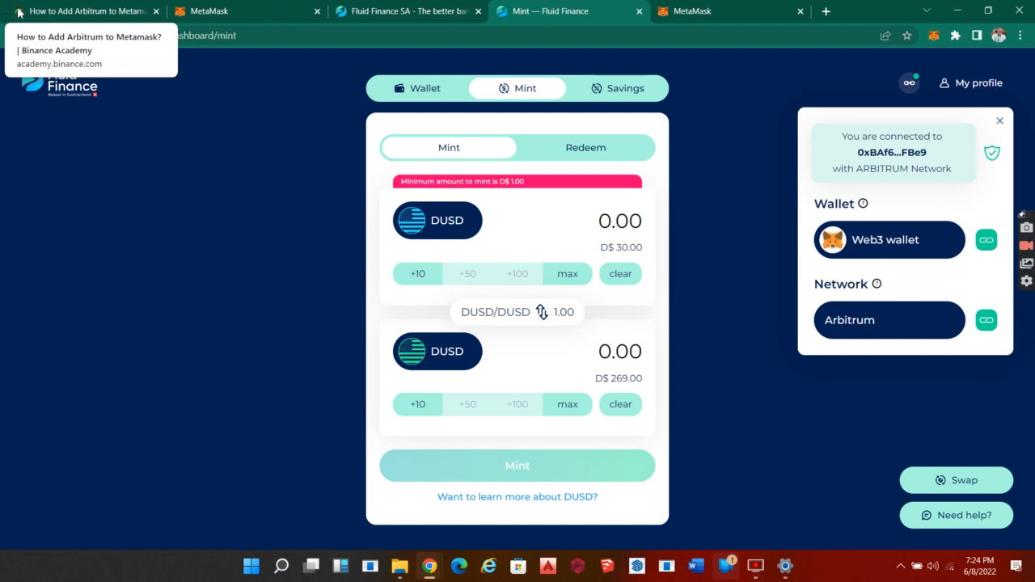
pyautogui.moveTo(391, 62)
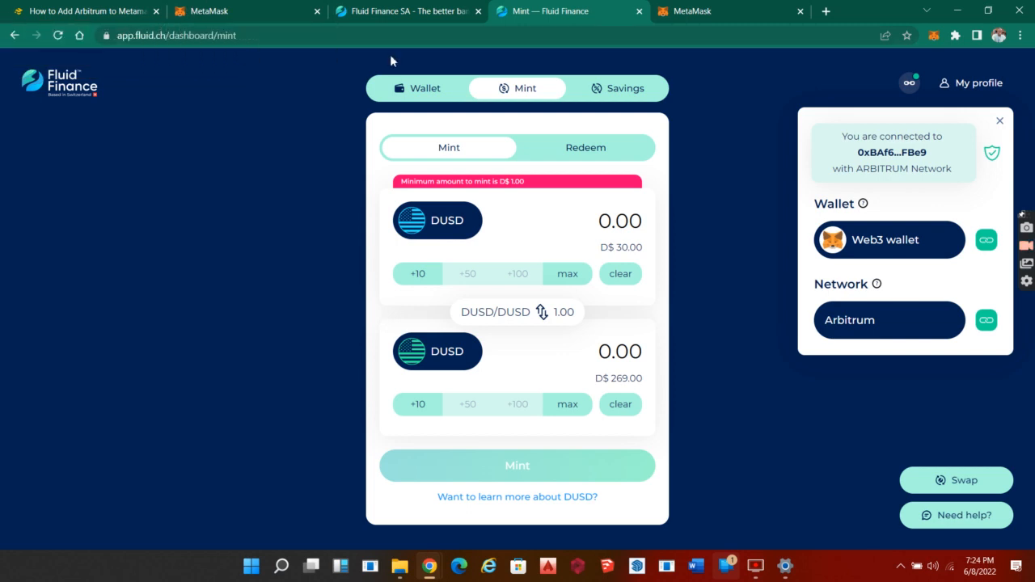
pyautogui.moveTo(214, 304)
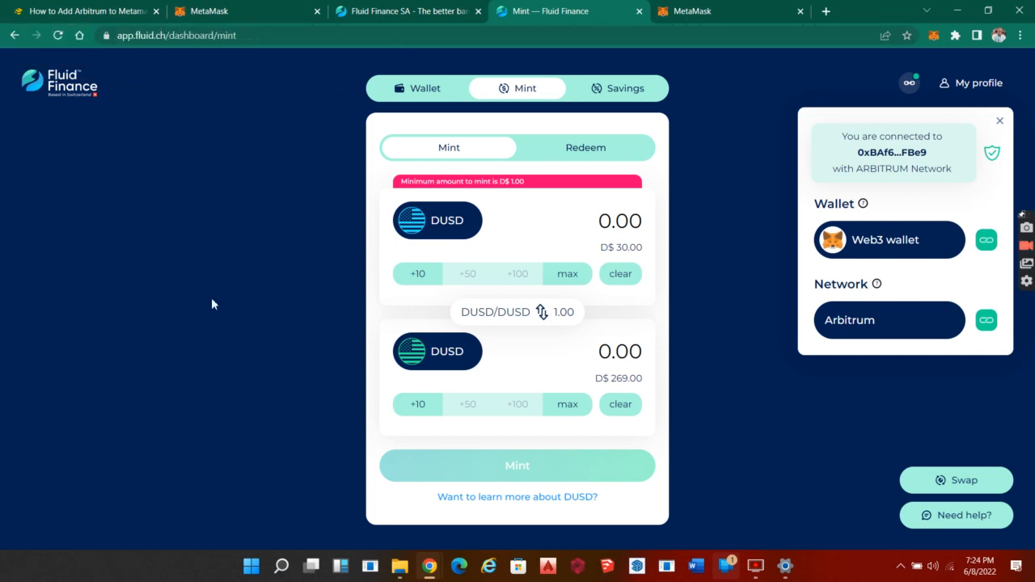
pyautogui.moveTo(239, 311)
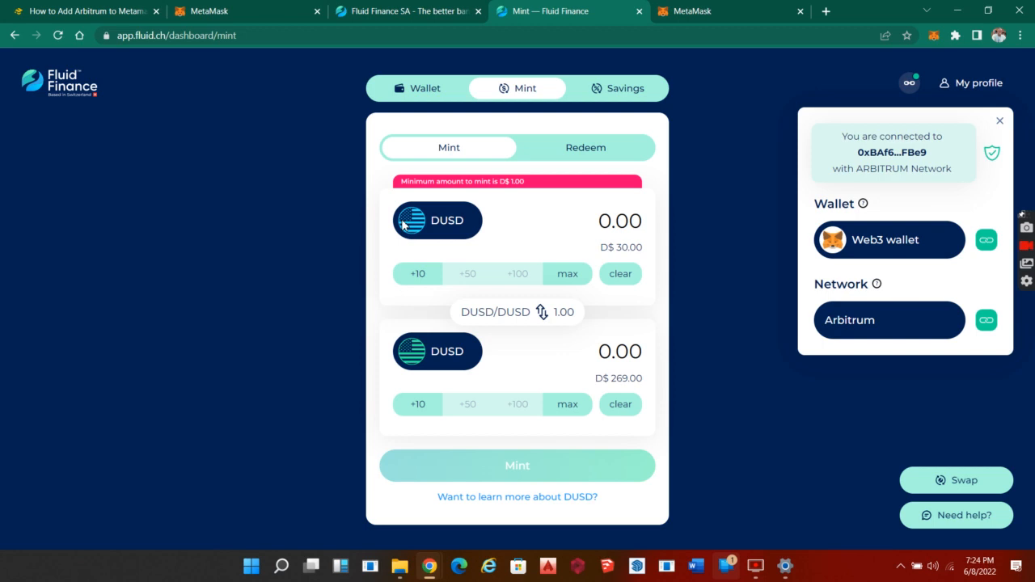
pyautogui.moveTo(460, 291)
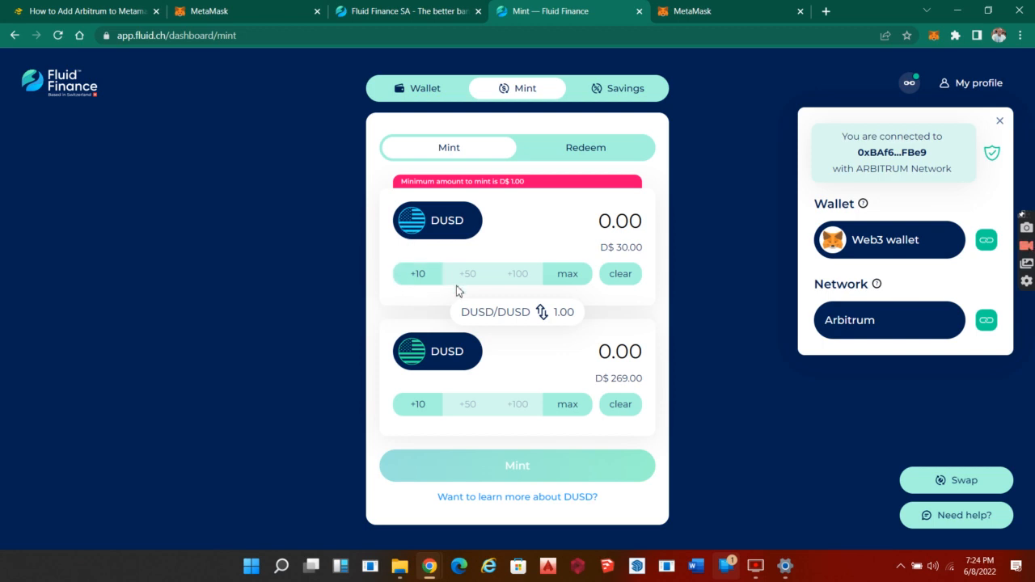
pyautogui.moveTo(469, 362)
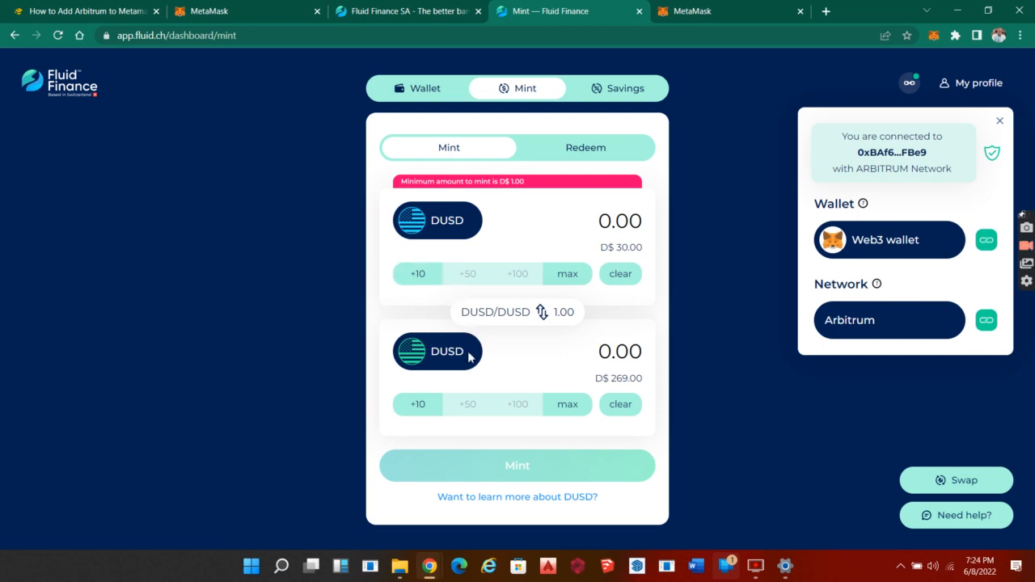
pyautogui.moveTo(505, 217)
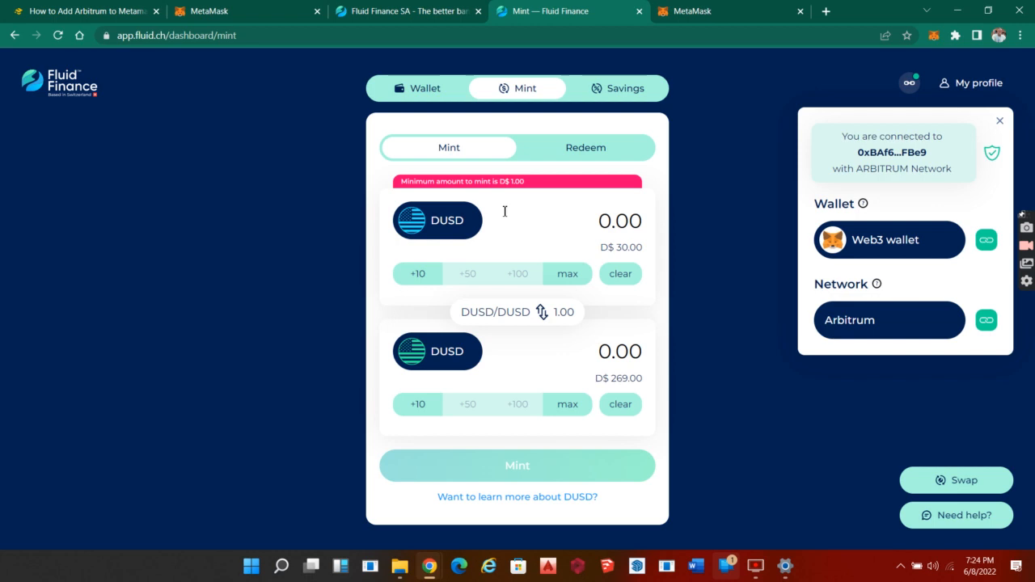
pyautogui.moveTo(237, 204)
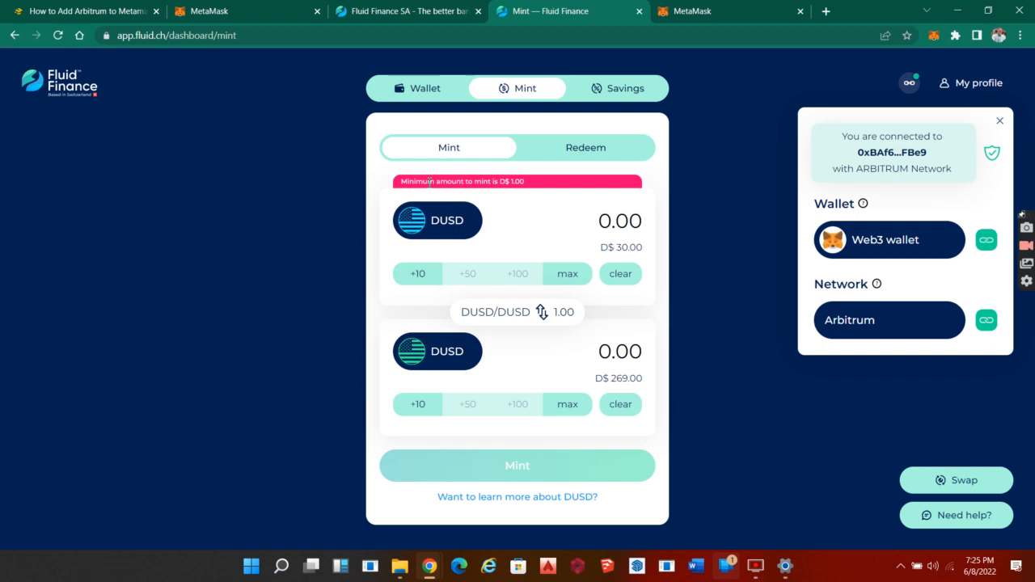
pyautogui.moveTo(466, 159)
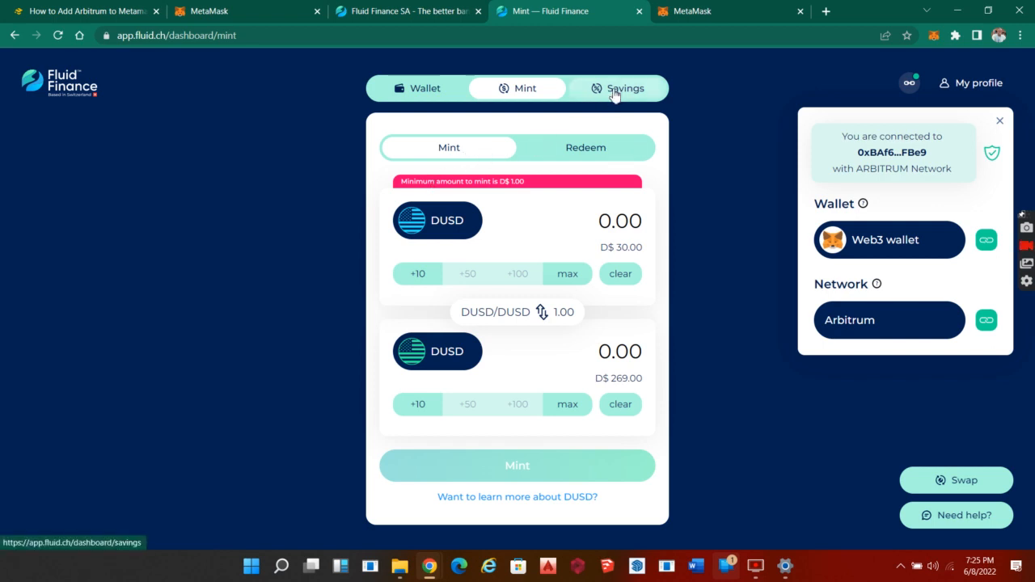
# View the Savings page showing D€27.98 balance and D€0.00 earnings
pyautogui.click(621, 88)
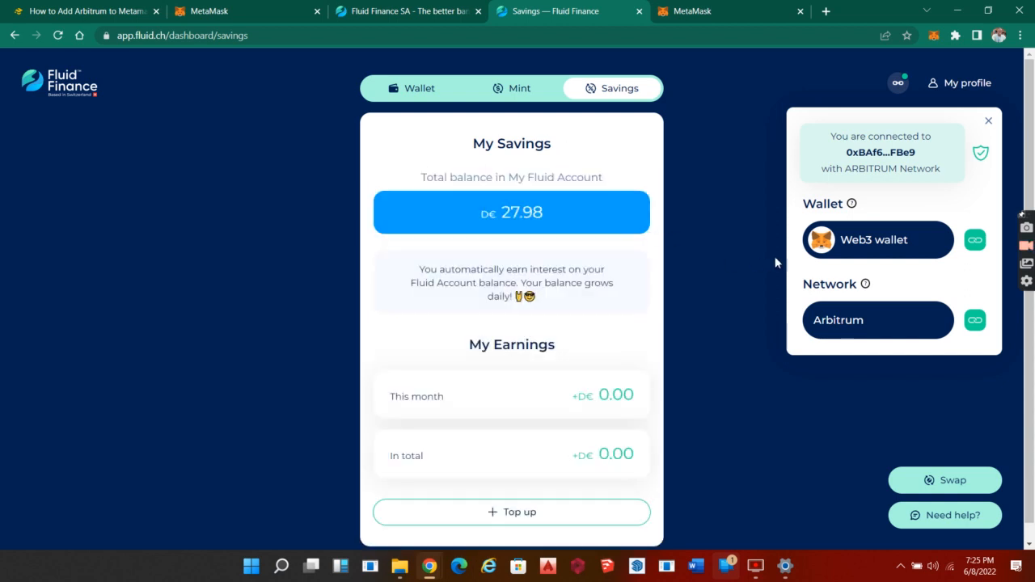
pyautogui.moveTo(554, 327)
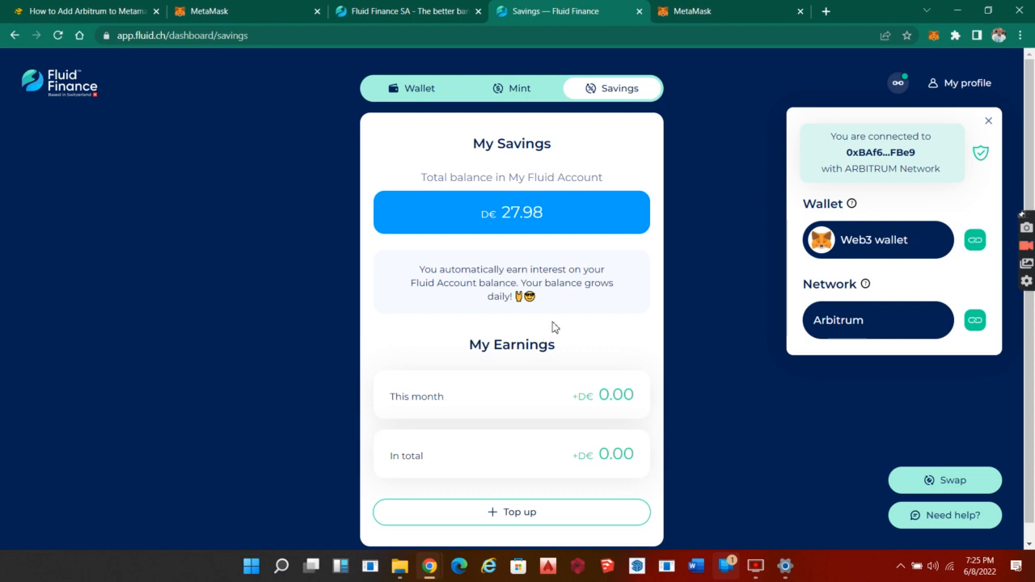
pyautogui.moveTo(541, 239)
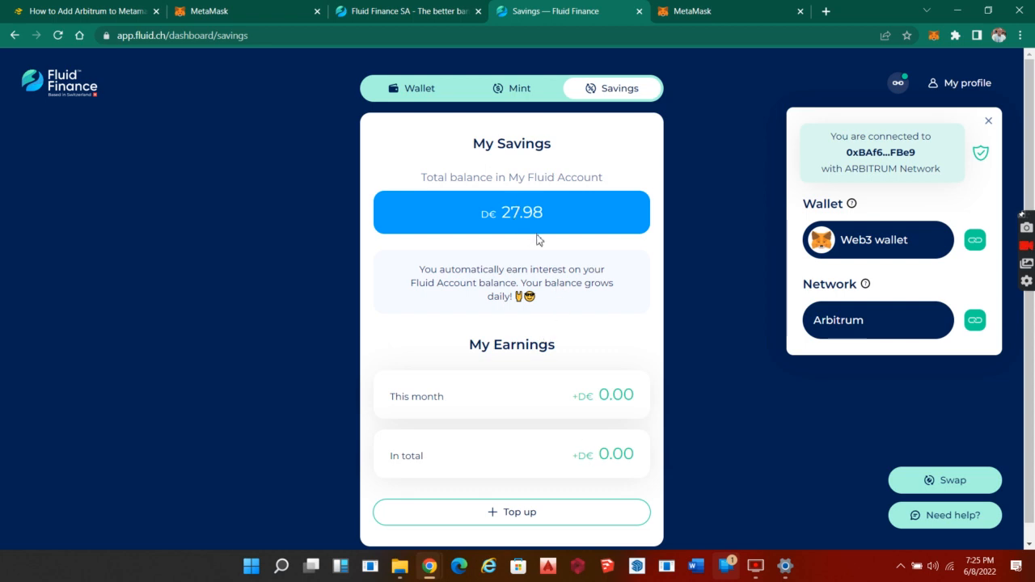
pyautogui.moveTo(549, 249)
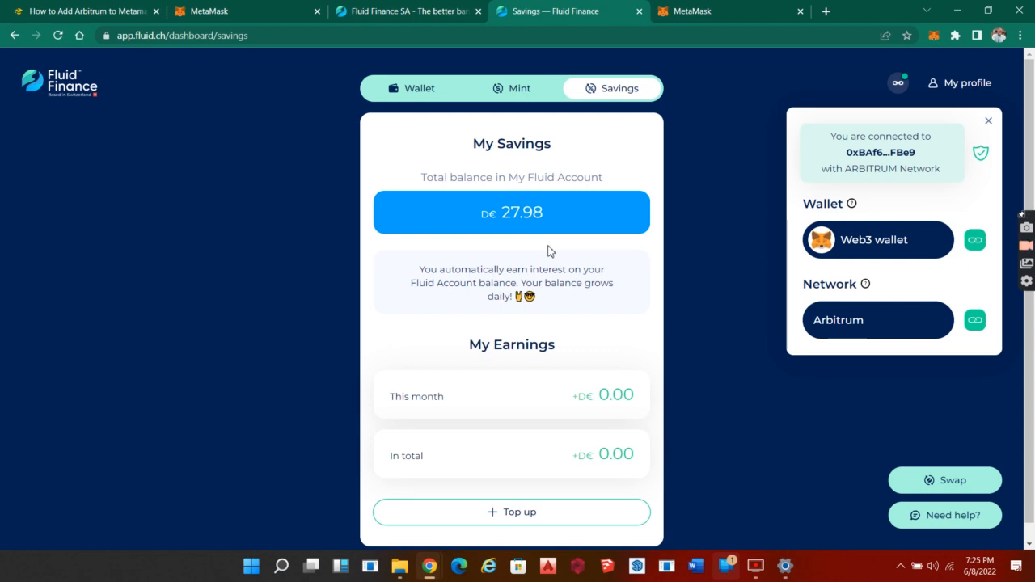
pyautogui.moveTo(556, 330)
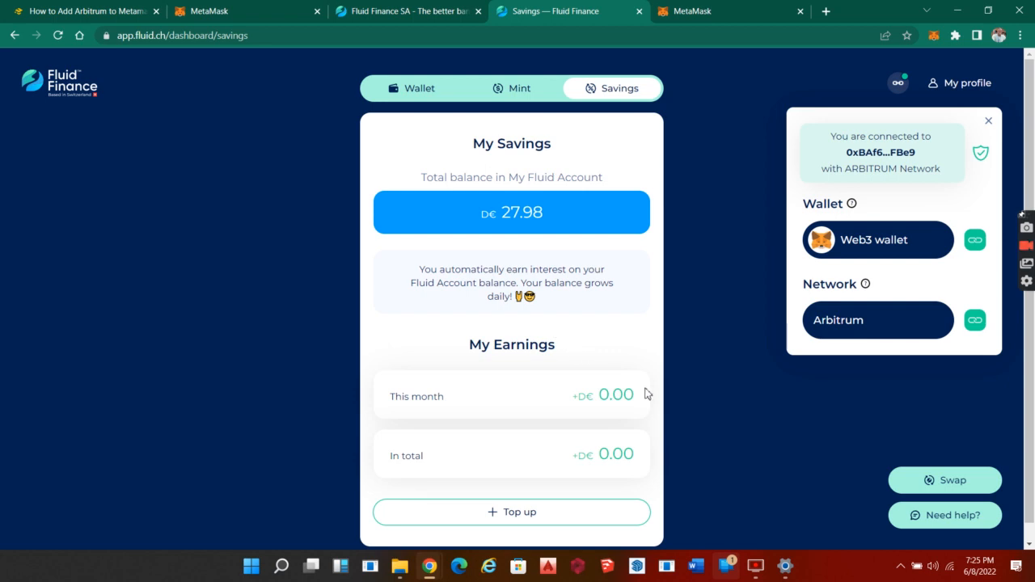
pyautogui.moveTo(659, 394)
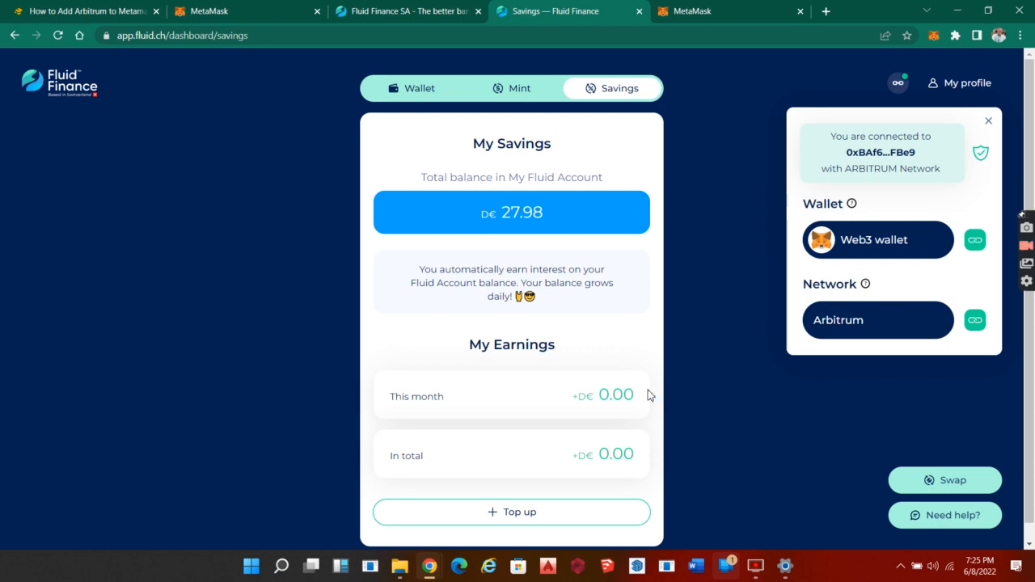
pyautogui.moveTo(527, 394)
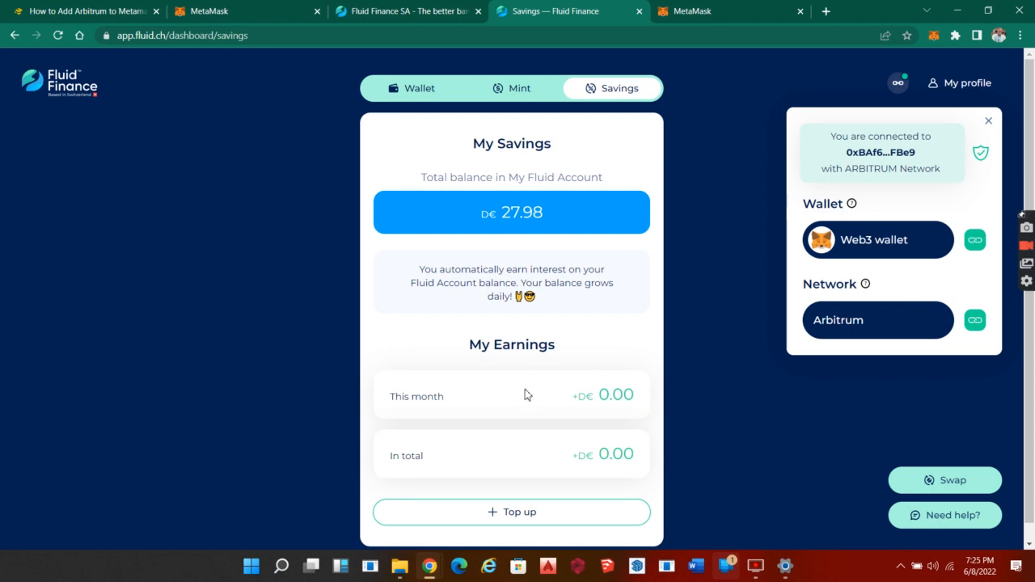
pyautogui.moveTo(526, 333)
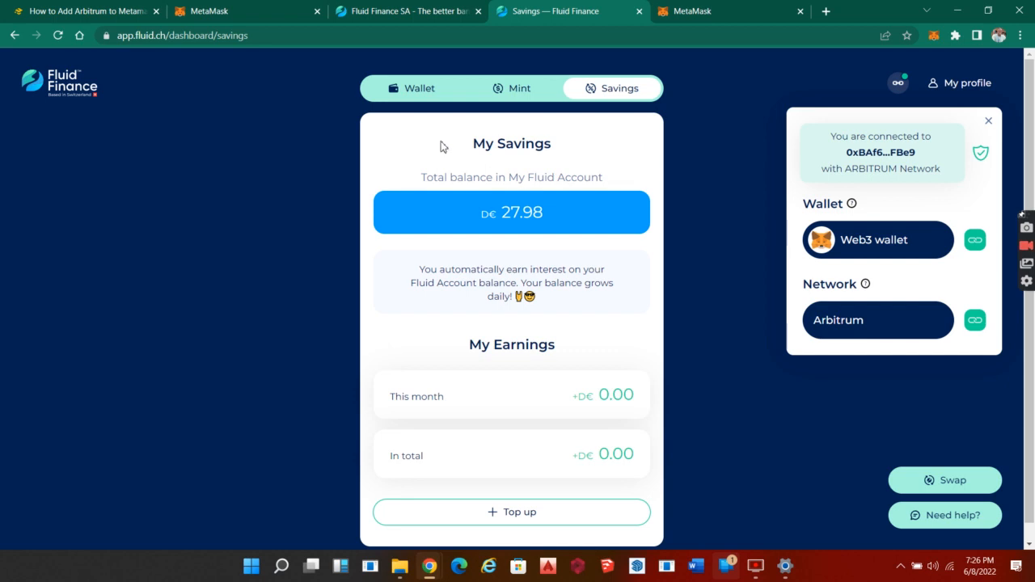
# Return to the wallet balances overview with €27.99 total wealth
pyautogui.click(417, 88)
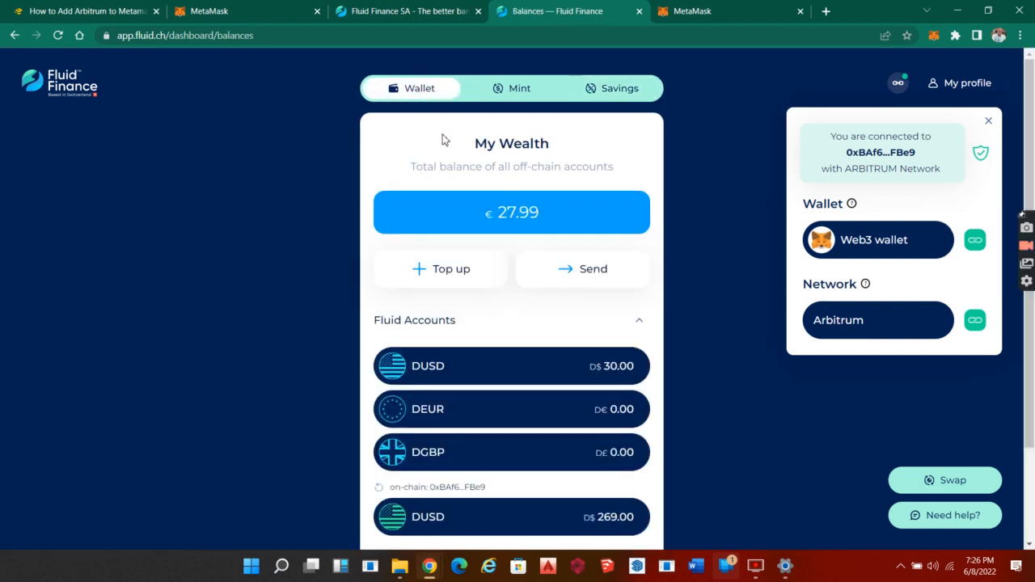
# Start a Send from the D$30.00 DUSD account and focus the Fluid member recipient field
pyautogui.click(582, 269)
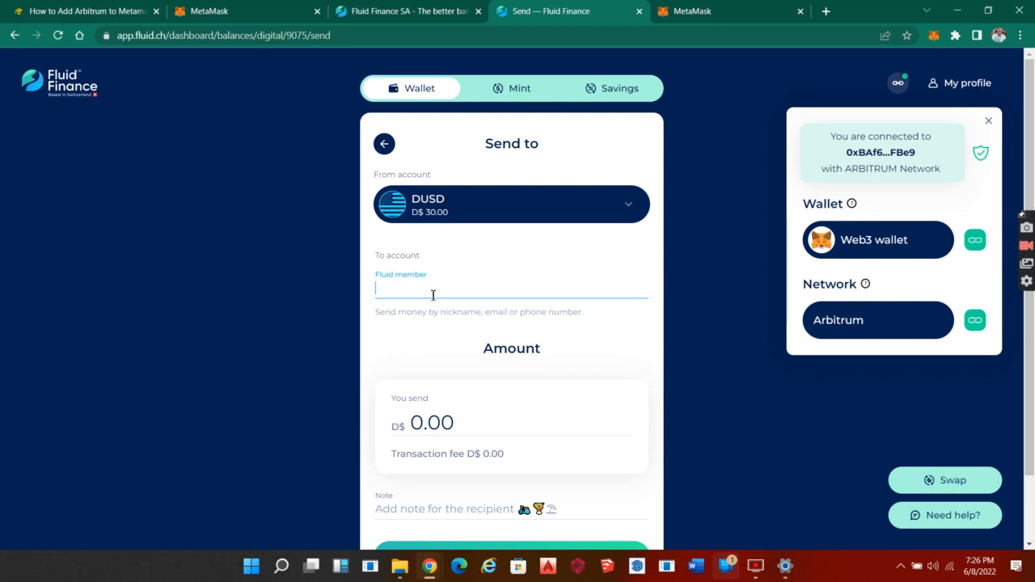
pyautogui.moveTo(447, 385)
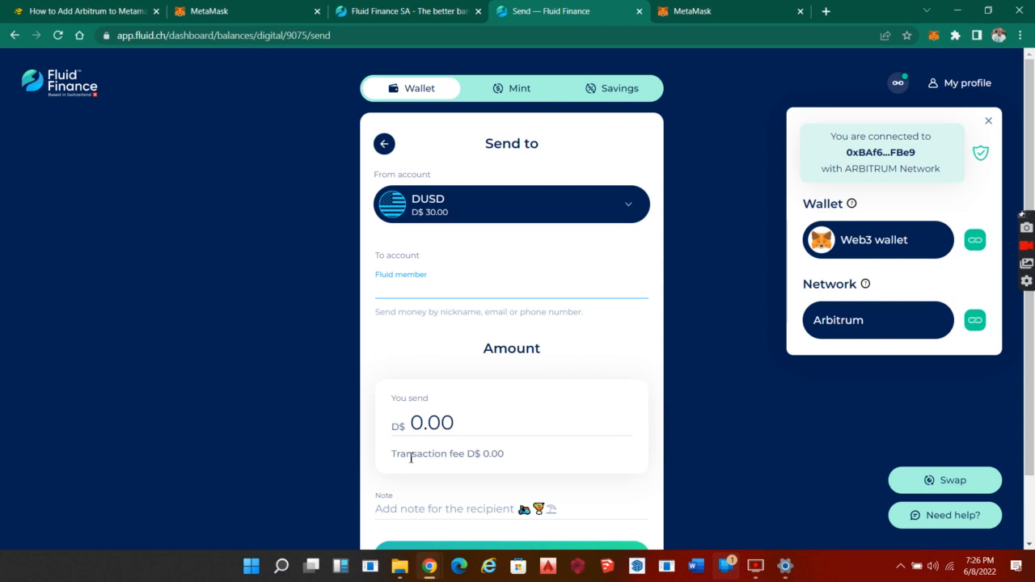
pyautogui.click(511, 291)
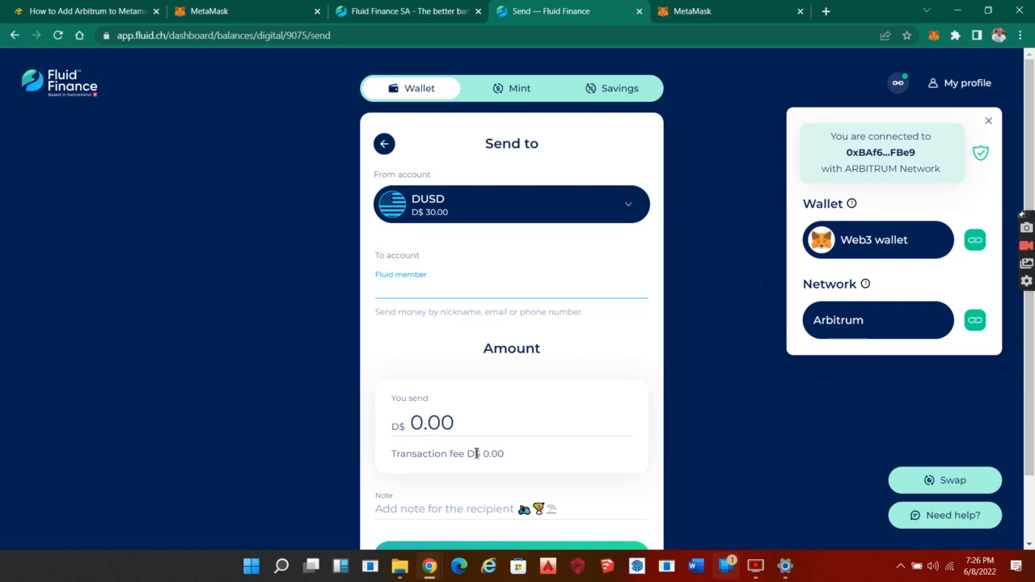
pyautogui.click(511, 288)
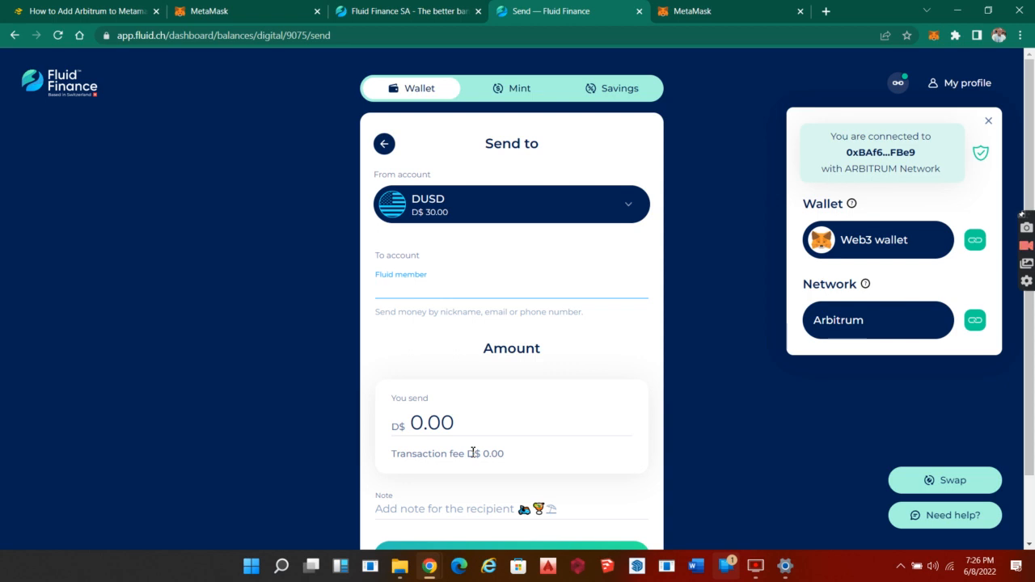
pyautogui.click(511, 291)
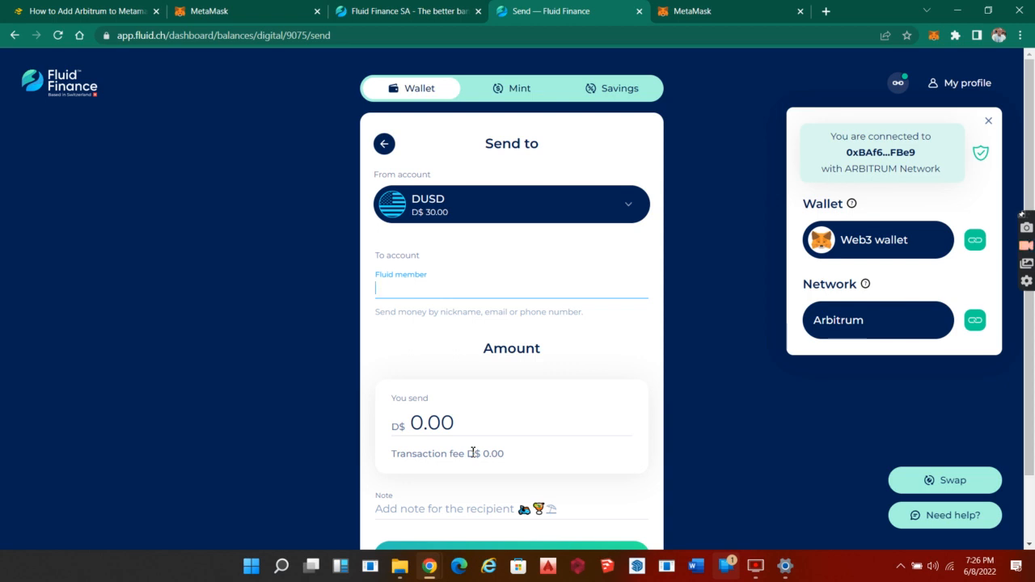